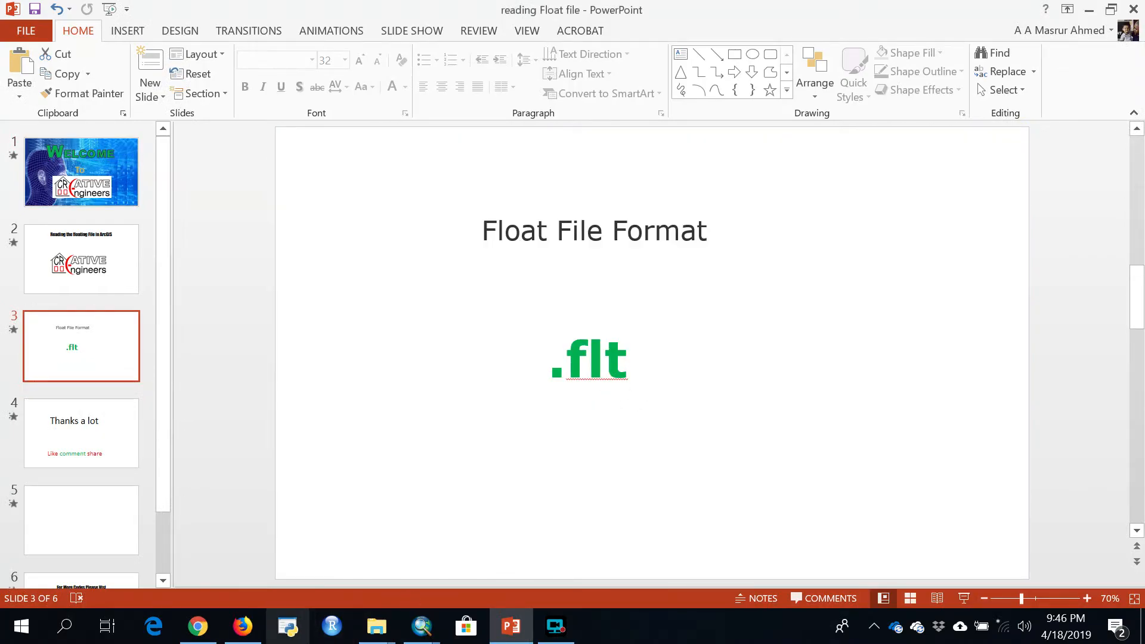
pyautogui.moveTo(420, 626)
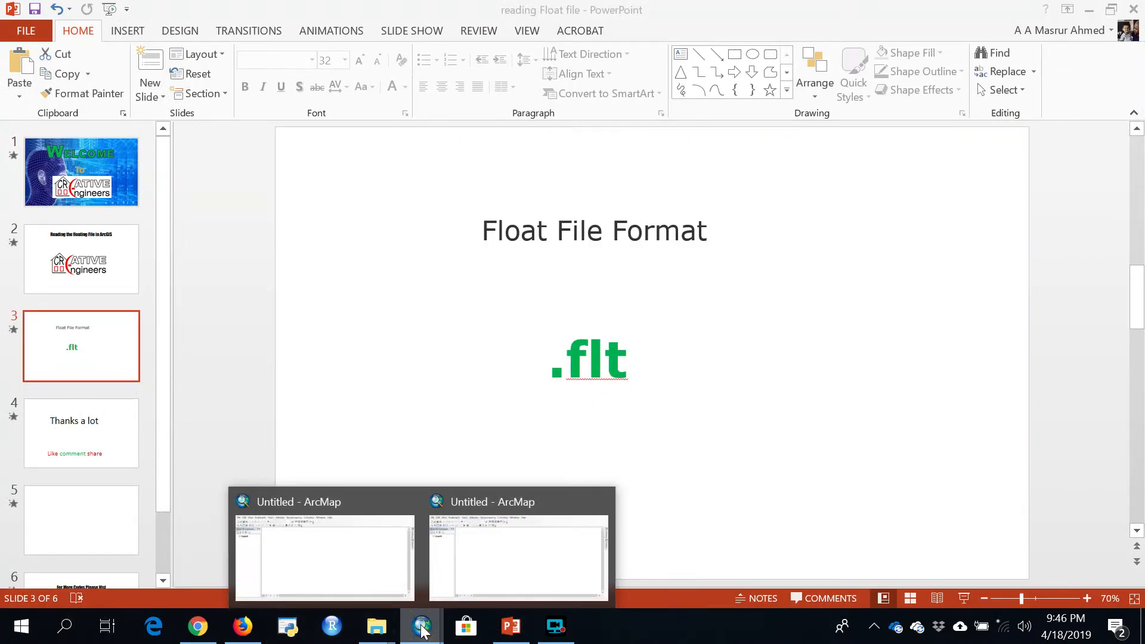
pyautogui.moveTo(418, 626)
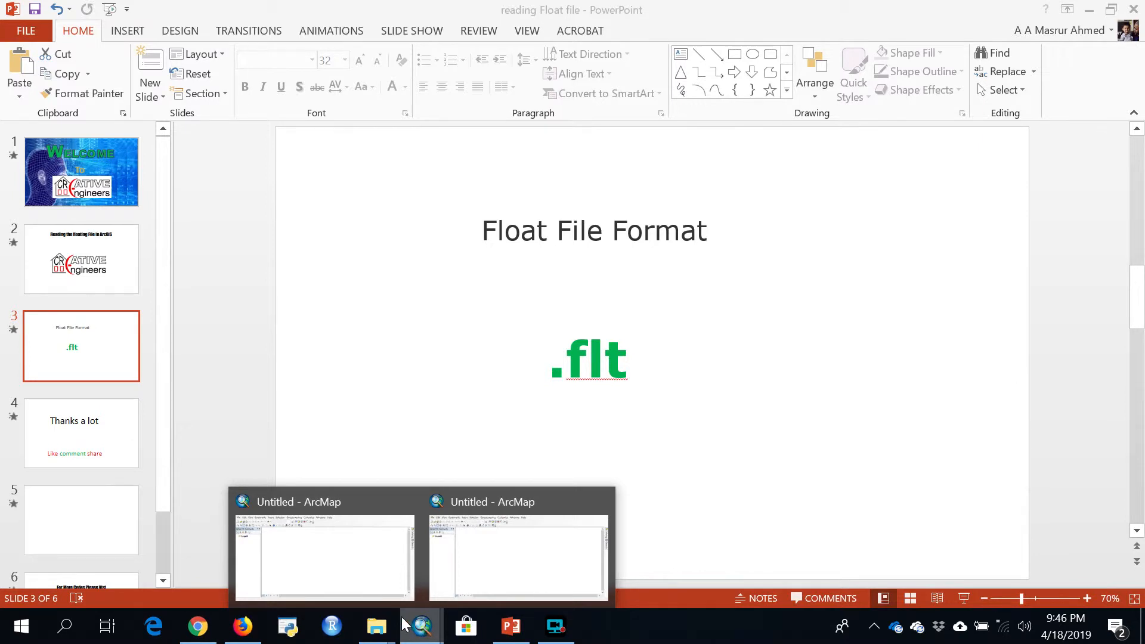
# - Bring the untitled ArcMap window to the front from the taskbar
pyautogui.click(323, 558)
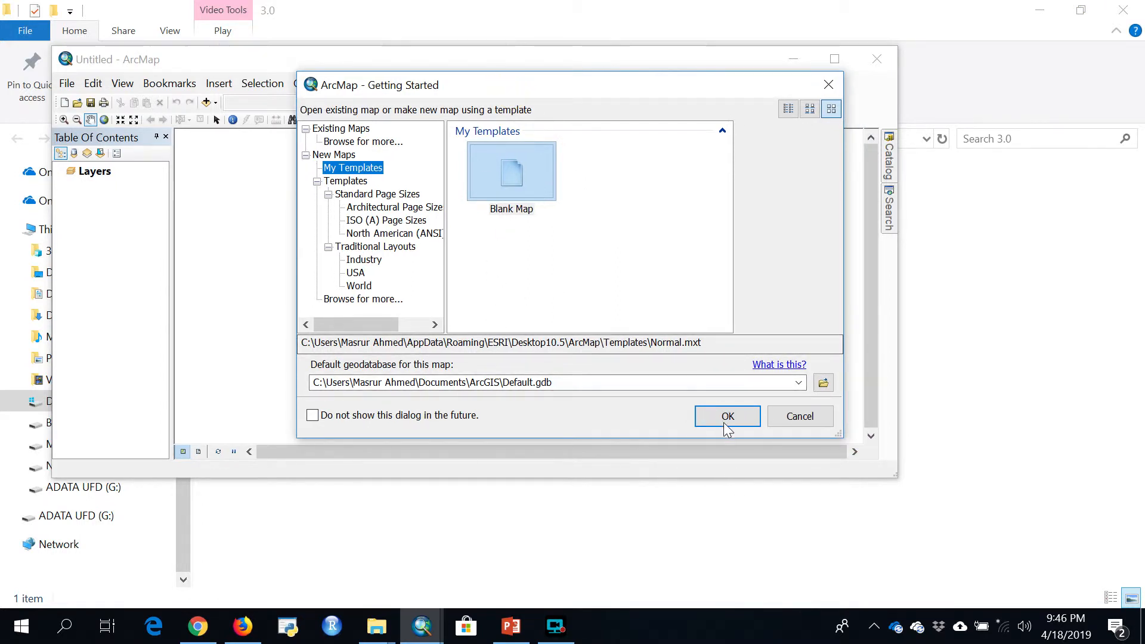
# - Start a new Blank Map and maximize the ArcMap window
pyautogui.click(726, 415)
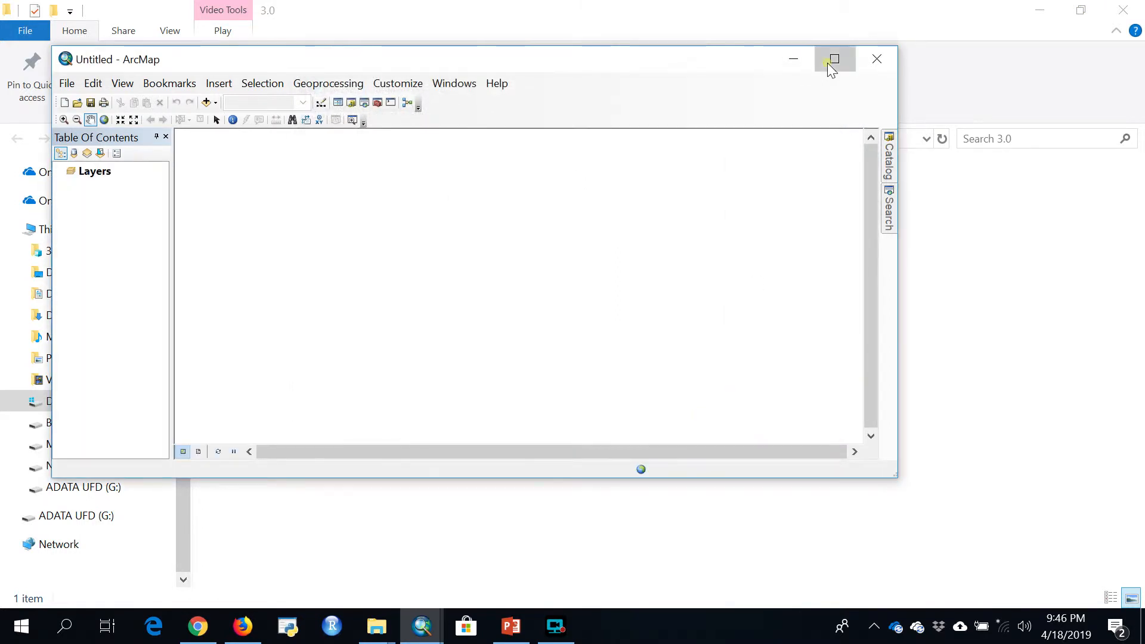
pyautogui.click(833, 60)
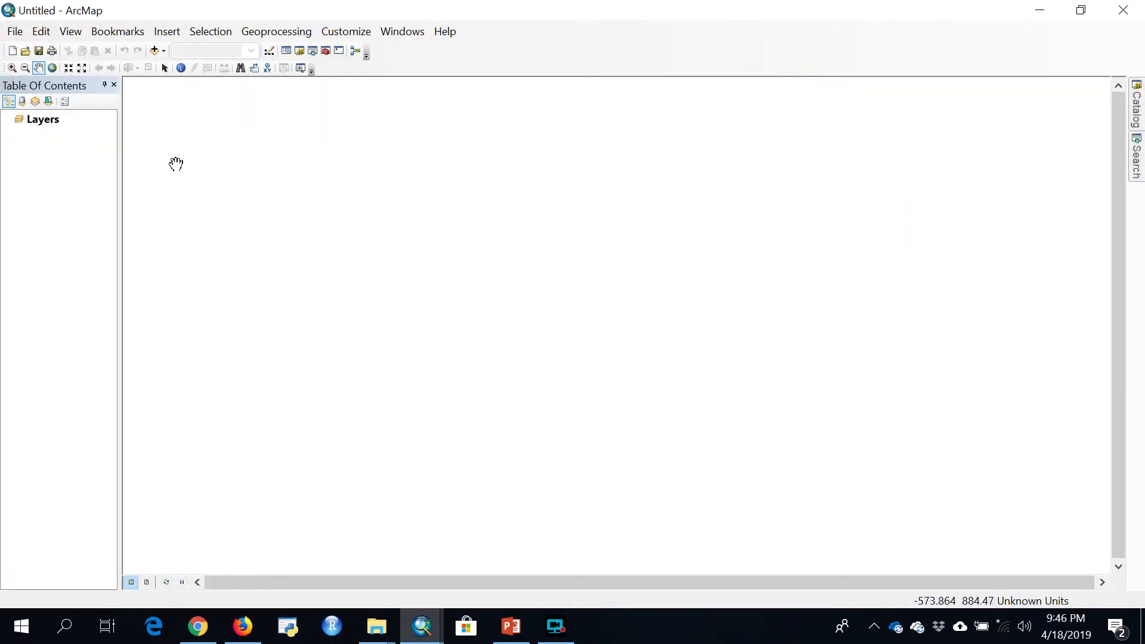
pyautogui.moveTo(52, 189)
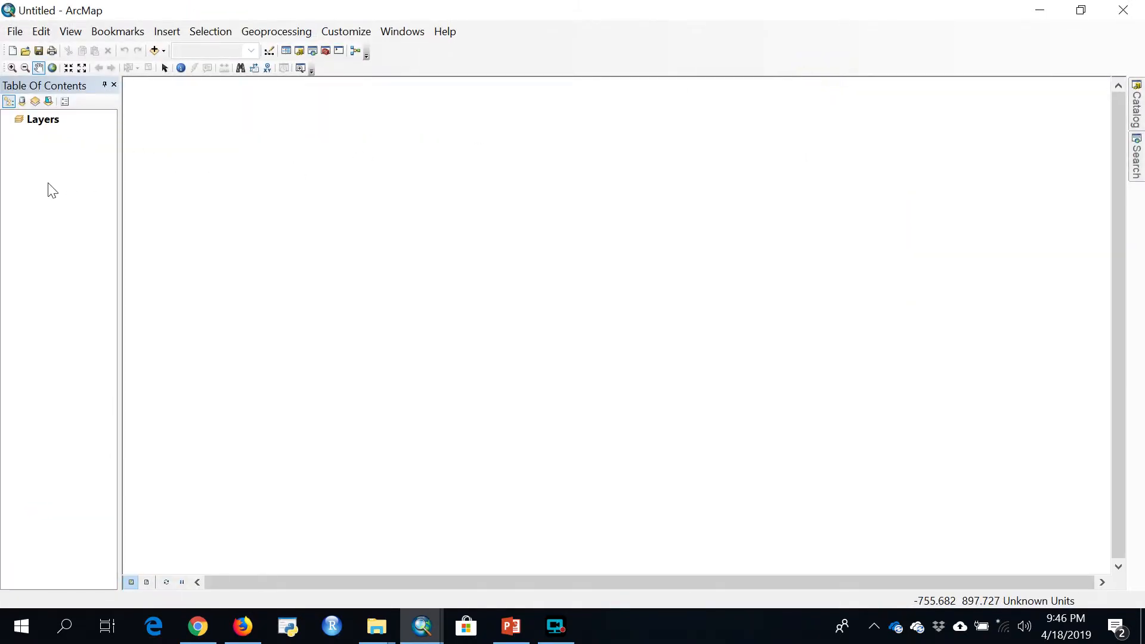
pyautogui.moveTo(81, 68)
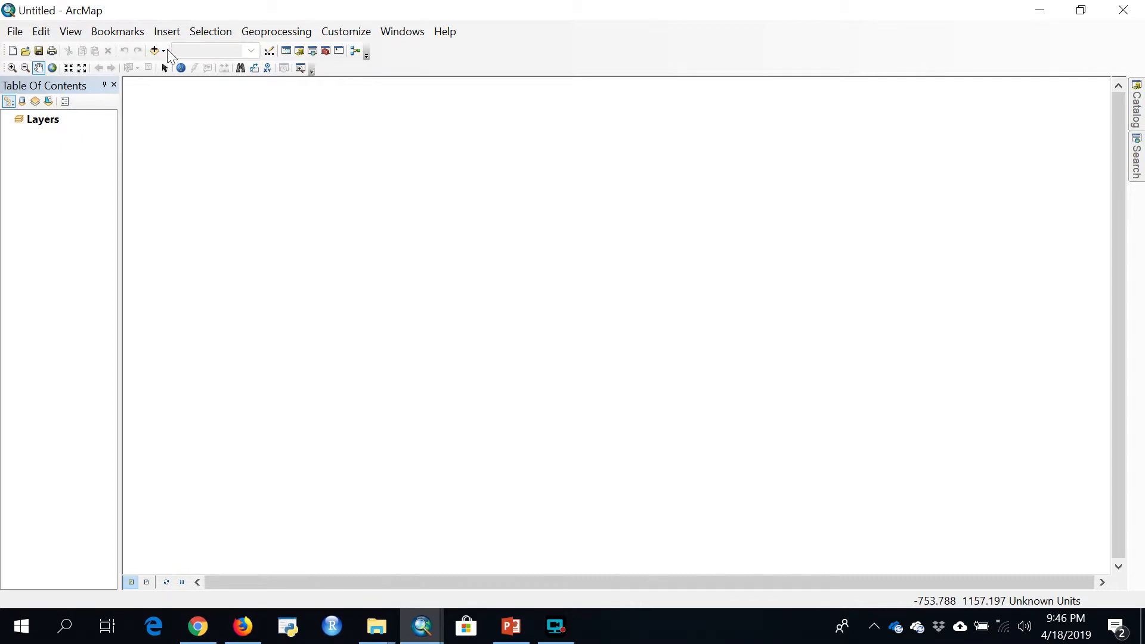
# - From Add Data, connect to the Dropbox > Data Work > AWAP Data folder
pyautogui.click(154, 50)
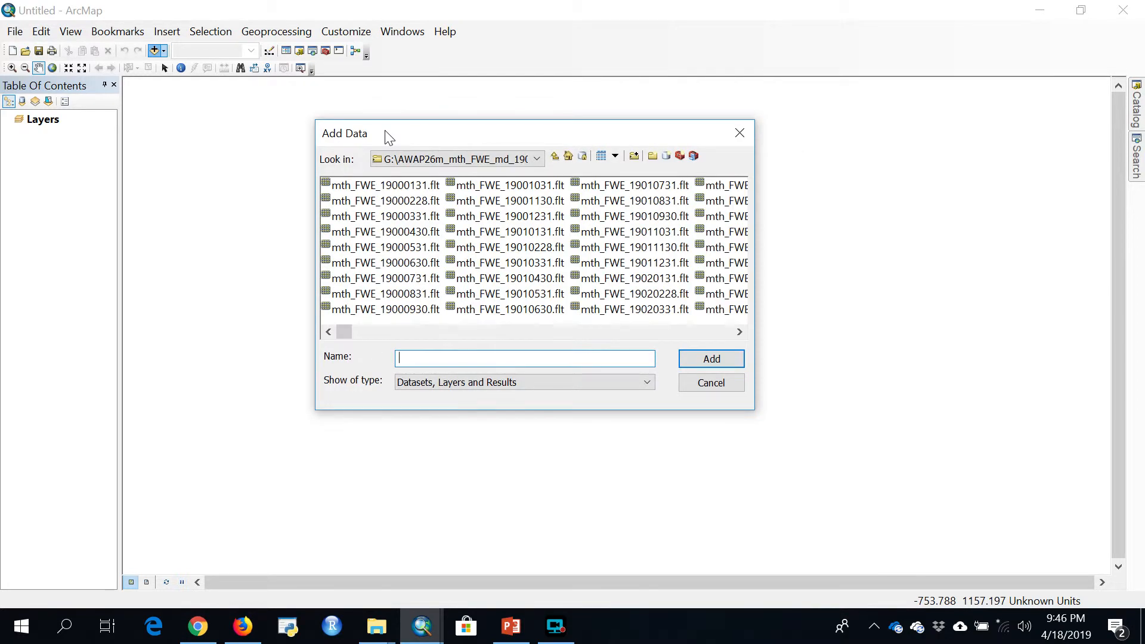
pyautogui.moveTo(555, 155)
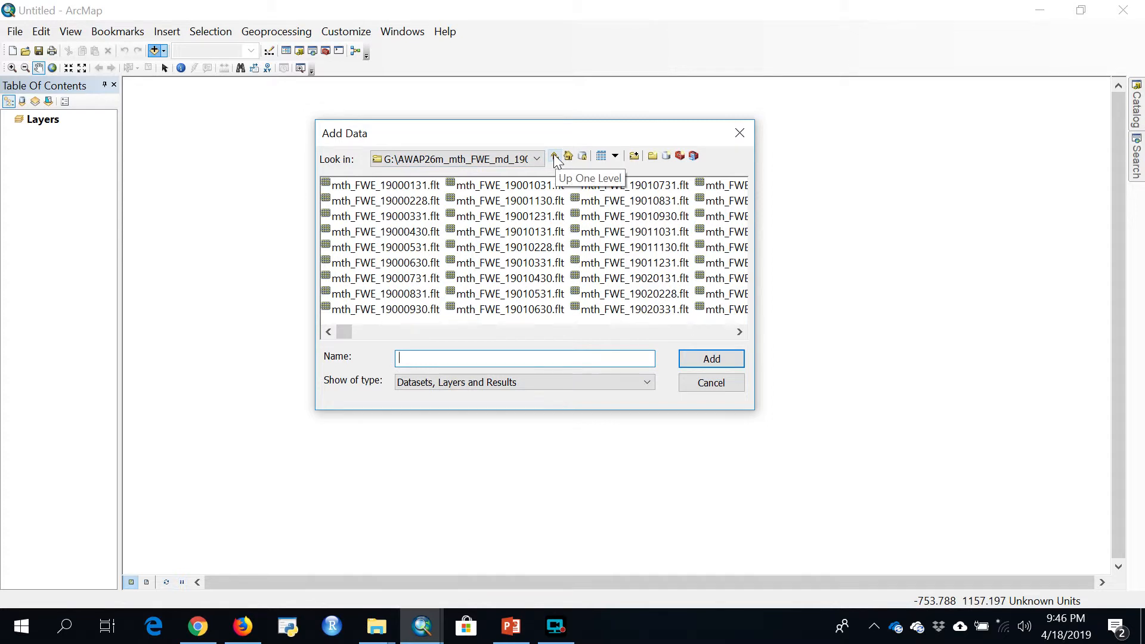
pyautogui.click(537, 156)
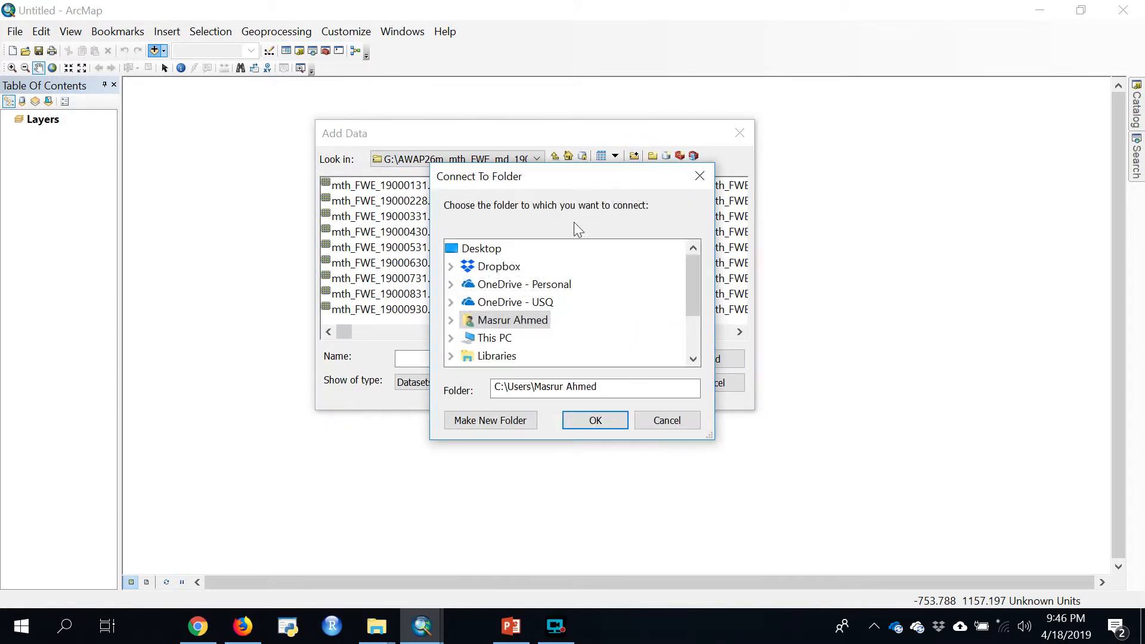
pyautogui.click(451, 266)
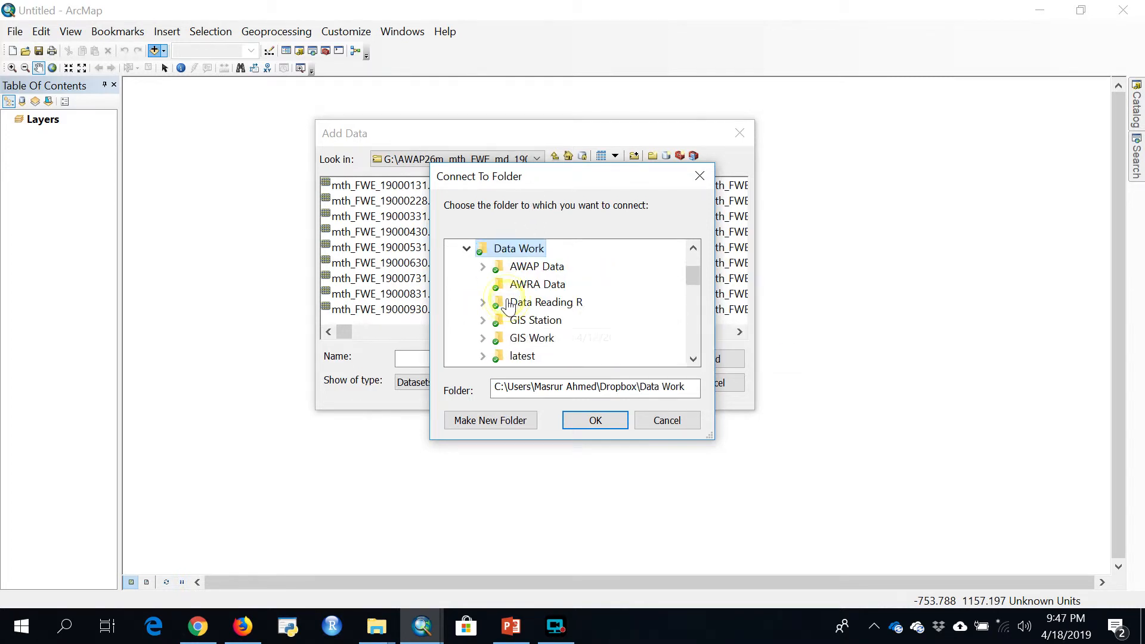
pyautogui.moveTo(532, 271)
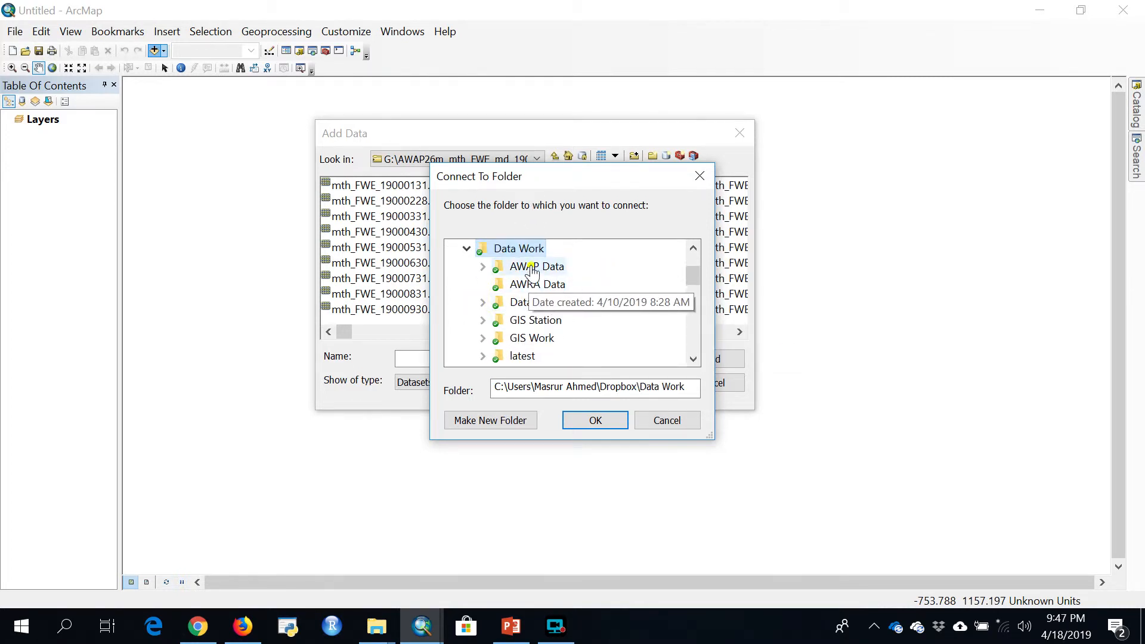
pyautogui.click(536, 266)
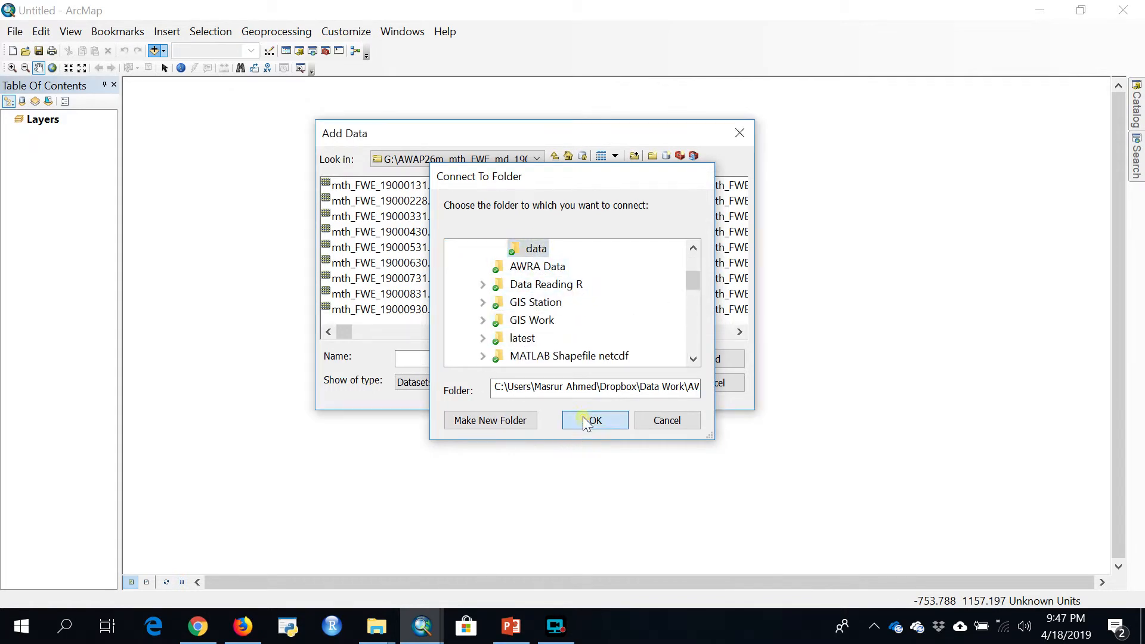
pyautogui.click(593, 419)
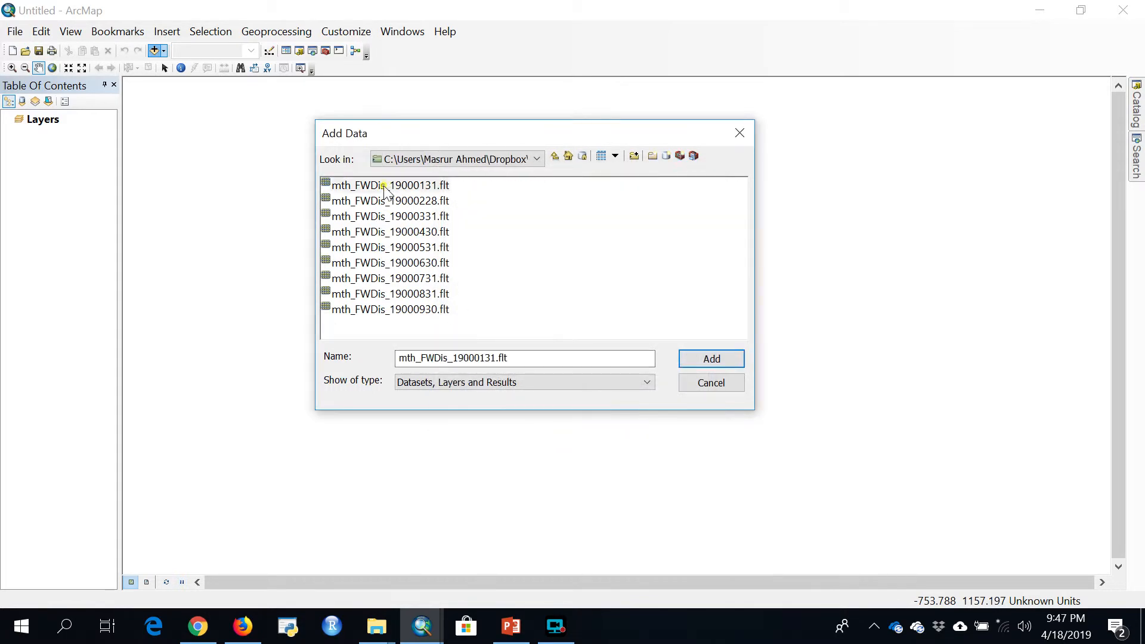
# - Add the mth_FWDis_19000131.flt raster to the map as a layer
pyautogui.click(389, 216)
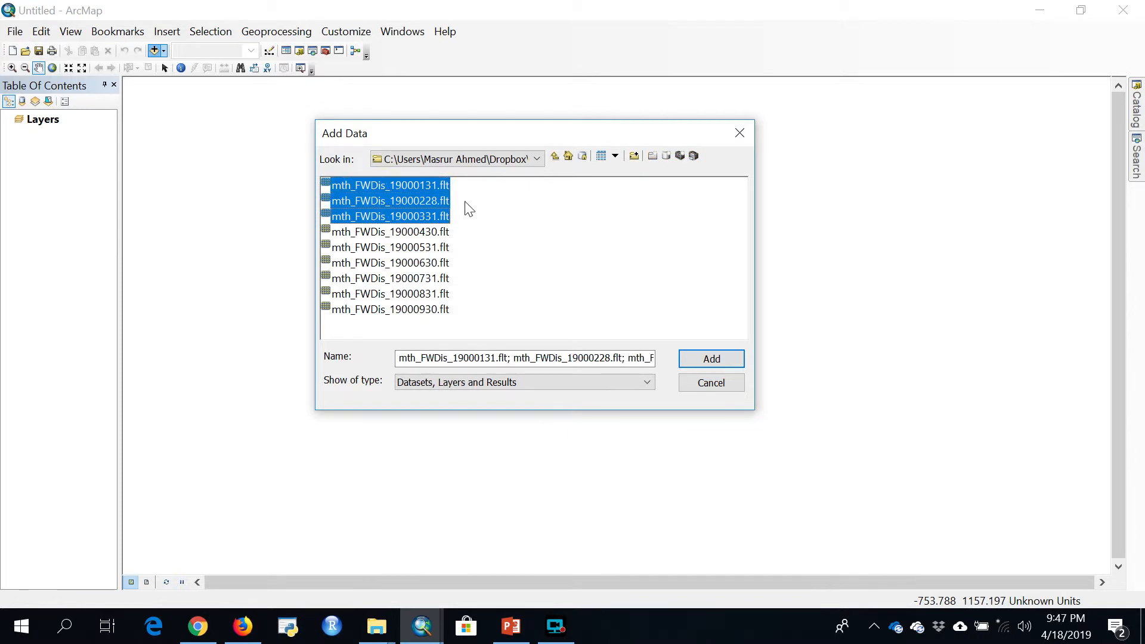
pyautogui.click(389, 185)
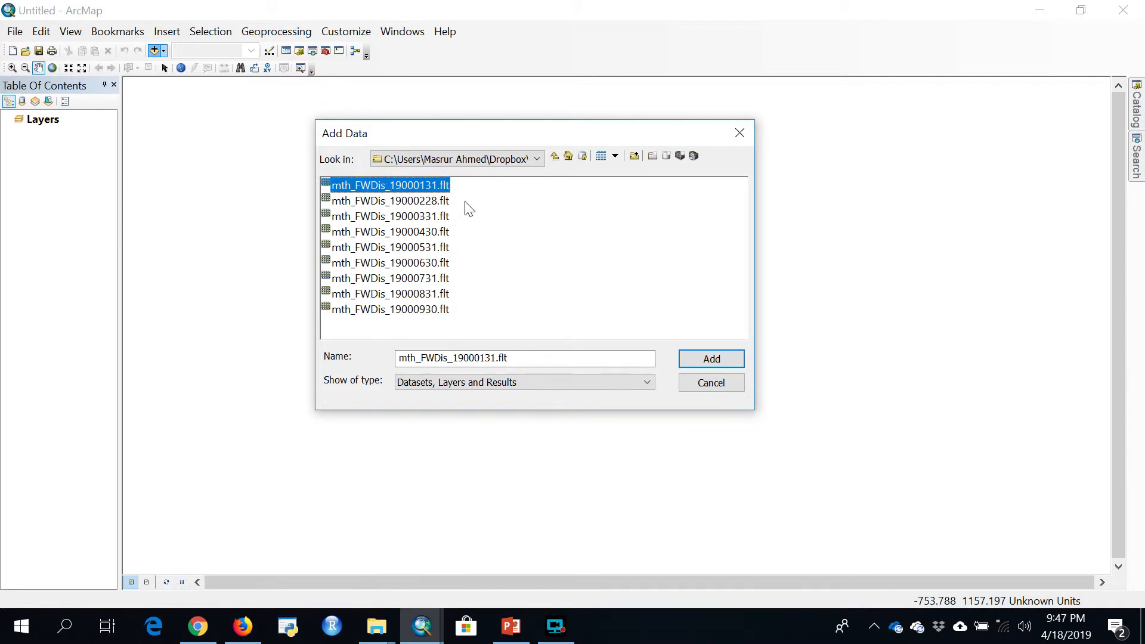
pyautogui.click(709, 359)
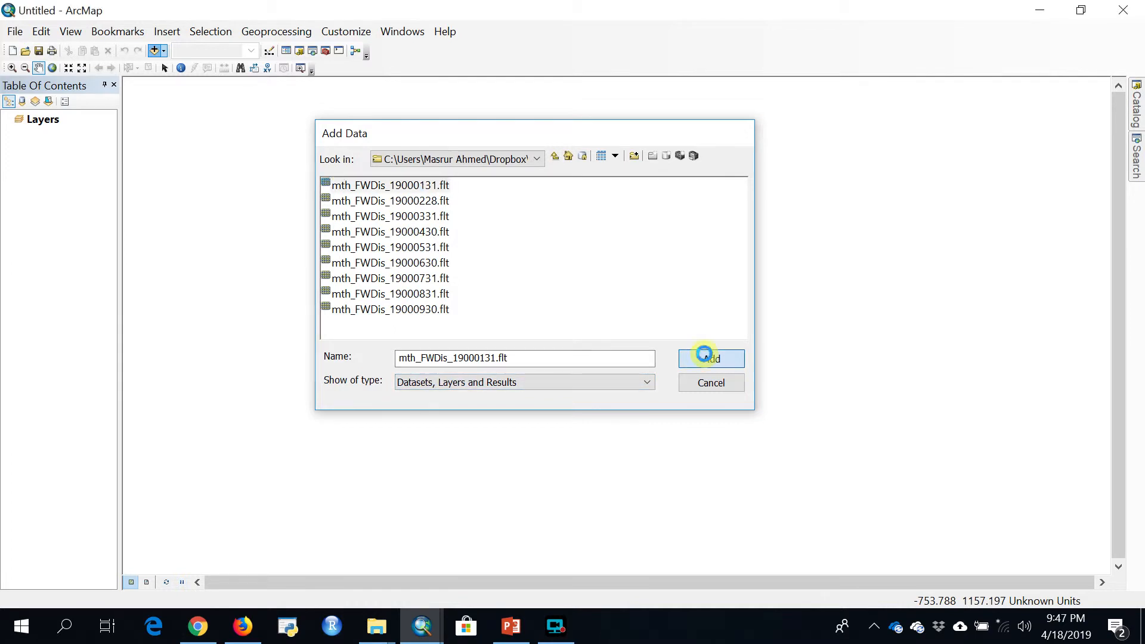
pyautogui.click(710, 357)
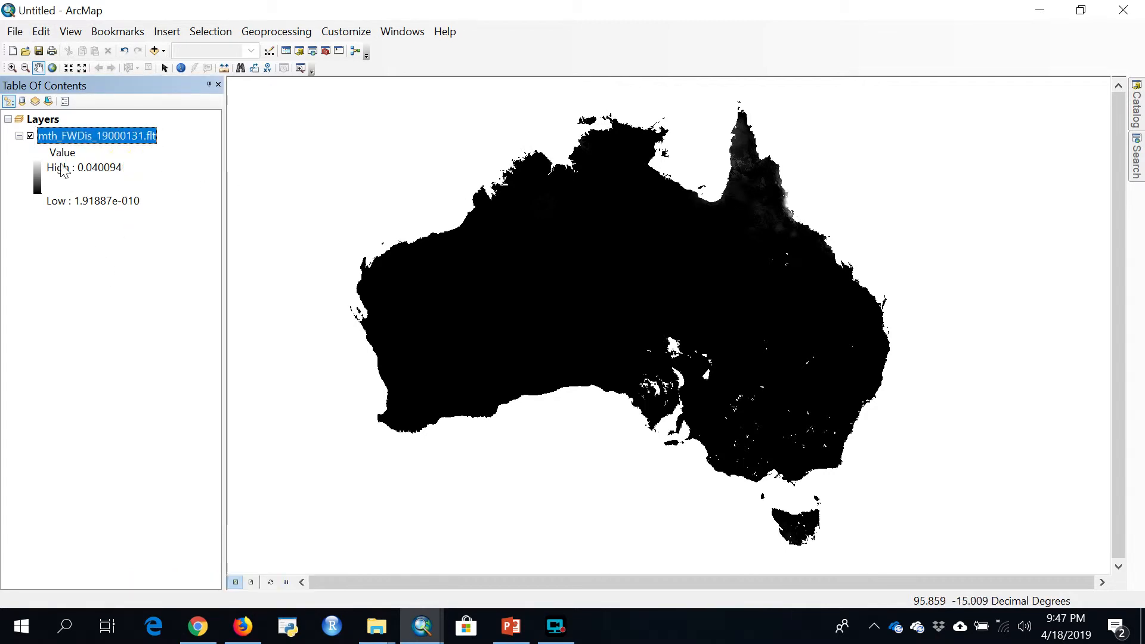
pyautogui.moveTo(133, 149)
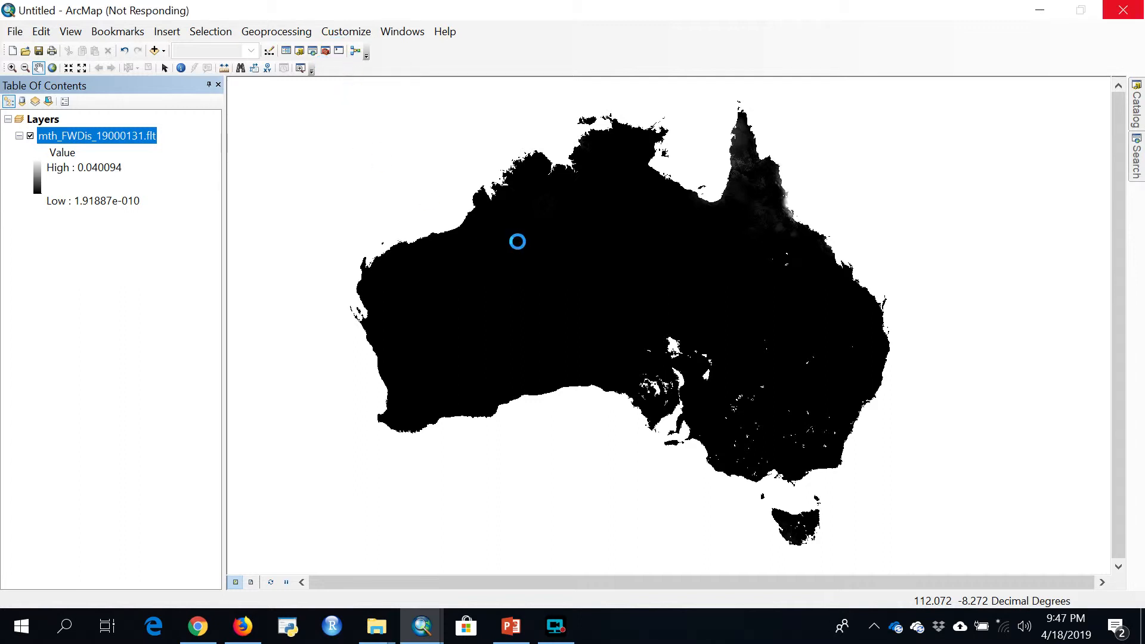
pyautogui.moveTo(779, 383)
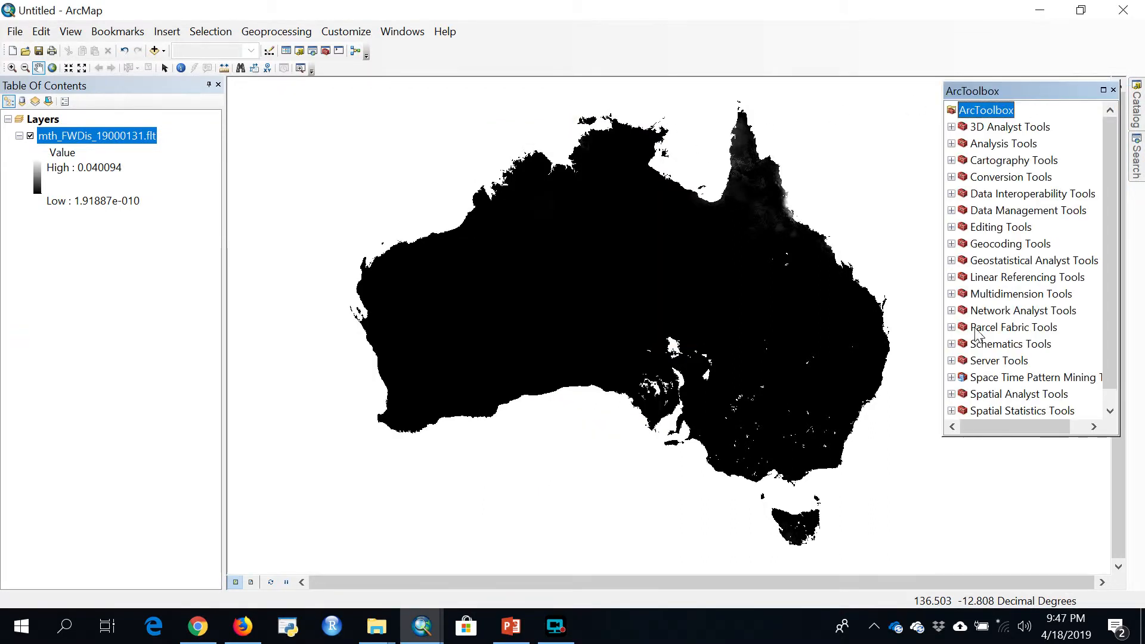
pyautogui.moveTo(1020, 276)
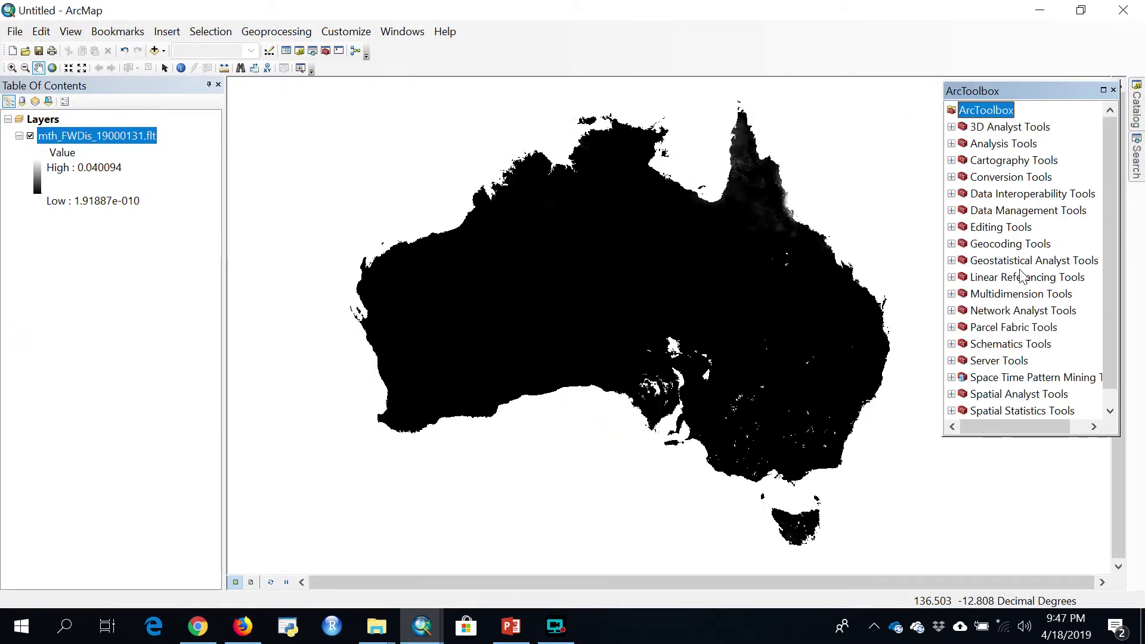
pyautogui.moveTo(967, 213)
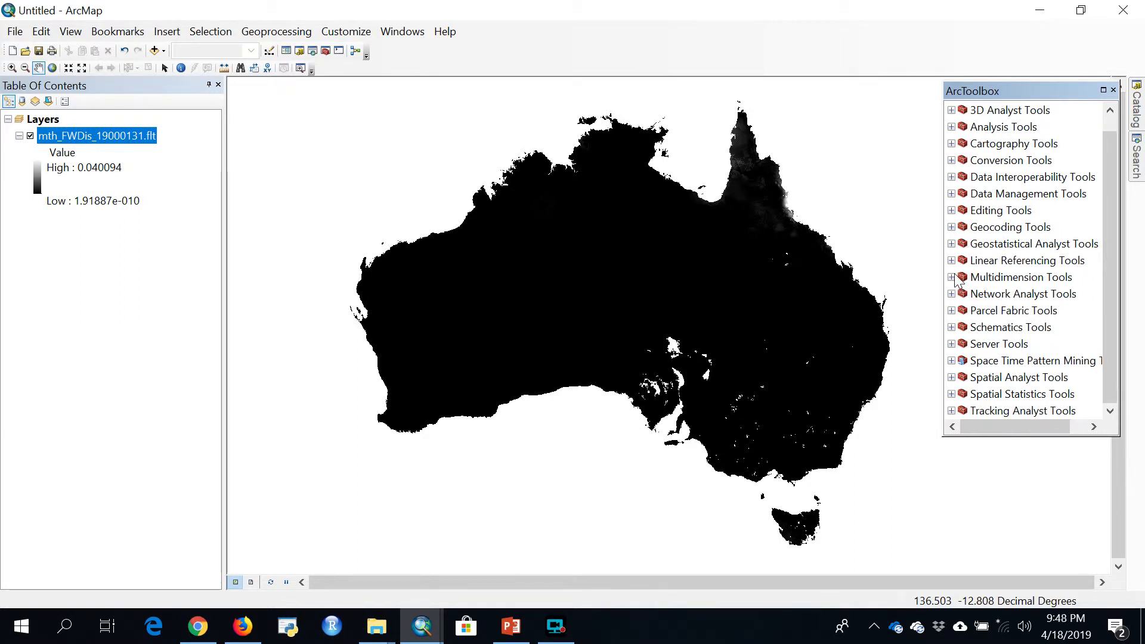
# - Select Raster to NetCDF under Multidimension Tools and show its context menu
pyautogui.click(951, 276)
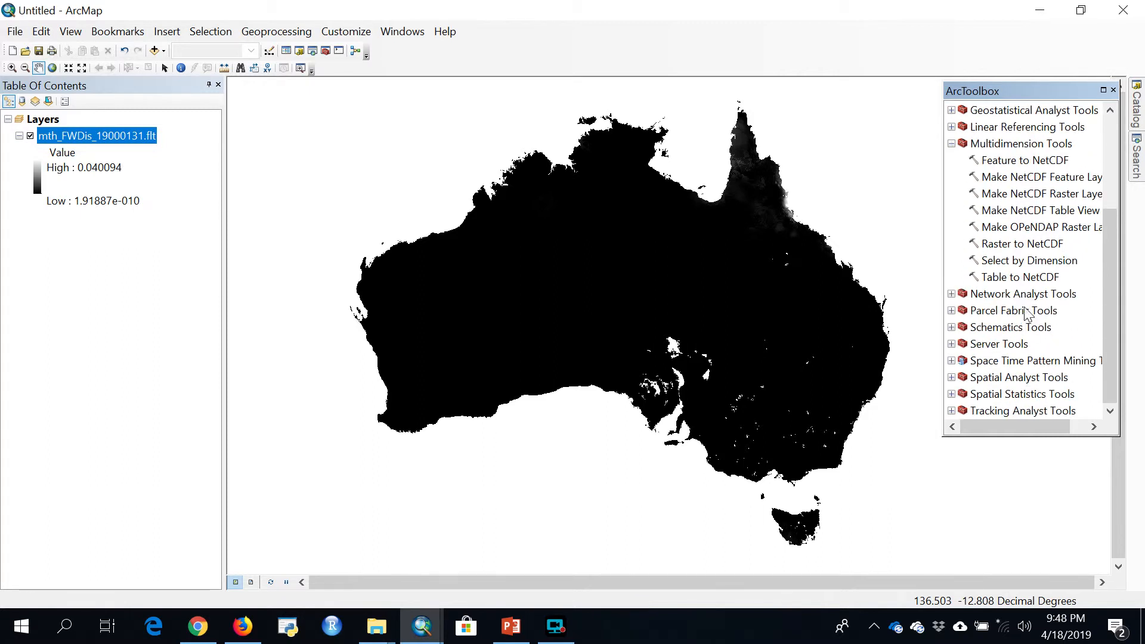
pyautogui.click(1023, 243)
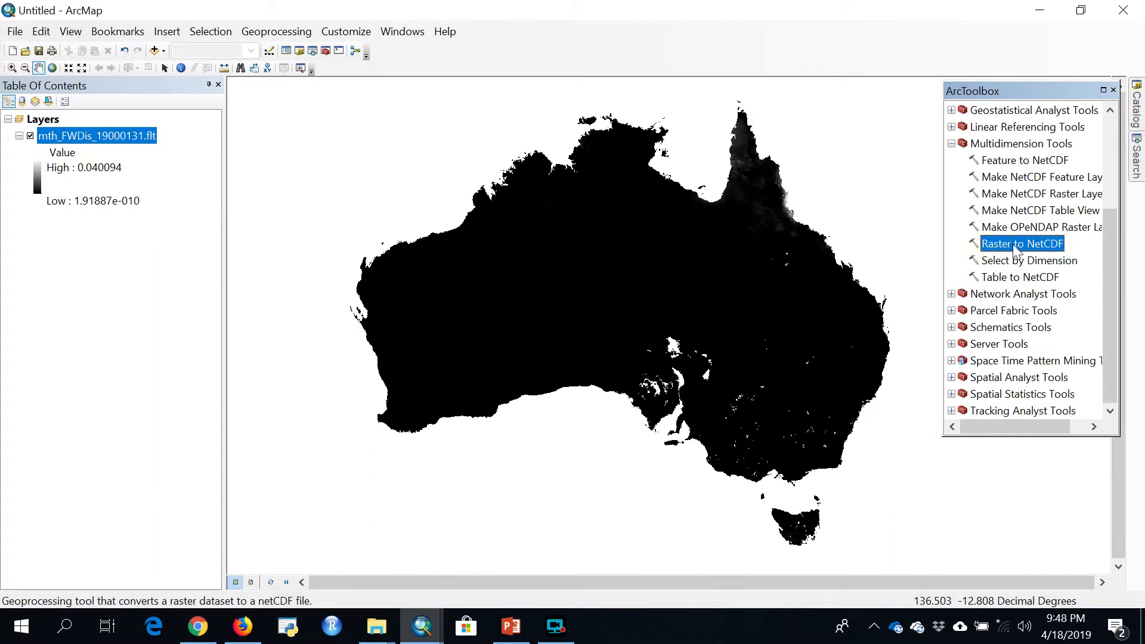
pyautogui.moveTo(1008, 252)
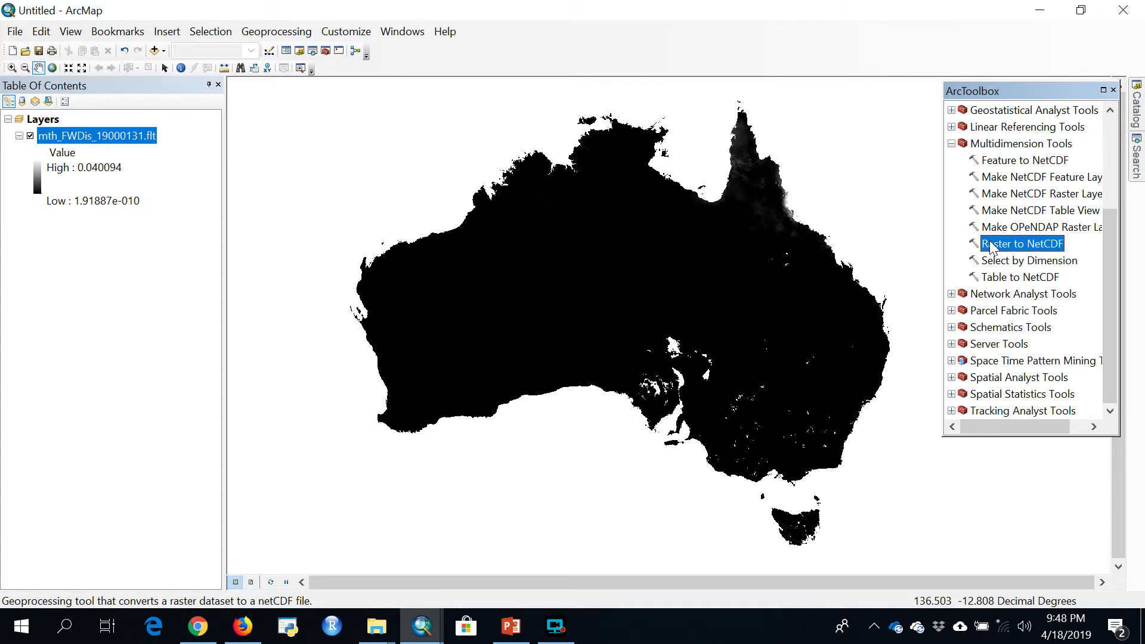
pyautogui.rightClick(1022, 243)
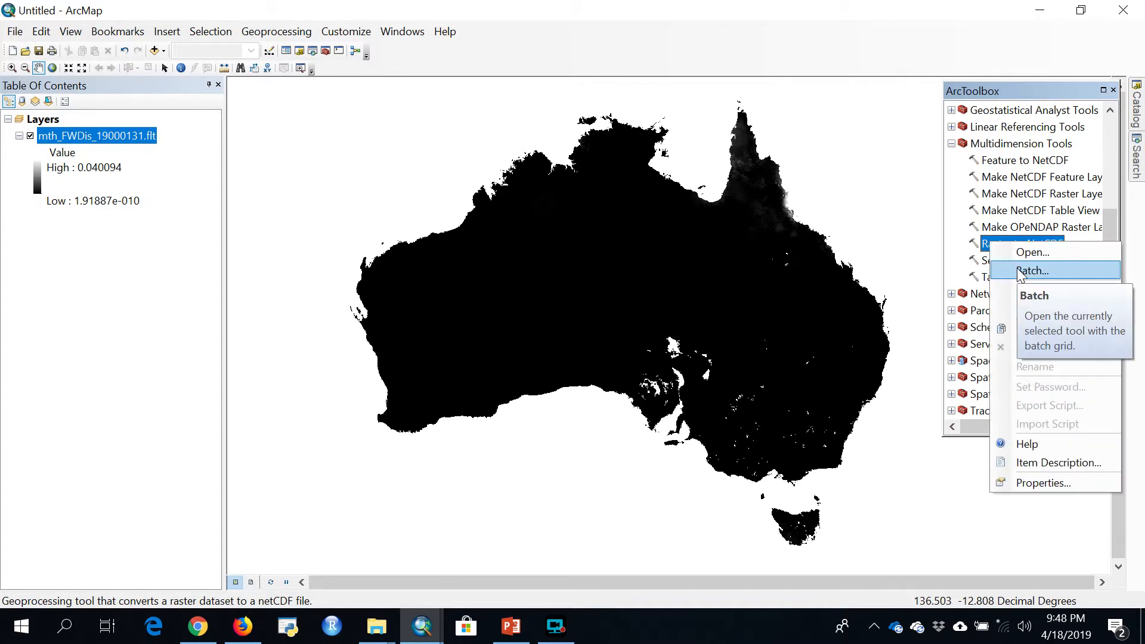
# - In batch Raster to NetCDF, set the FWDis raster as input and validate to fill output path, variable and x/y dimensions
pyautogui.click(1031, 252)
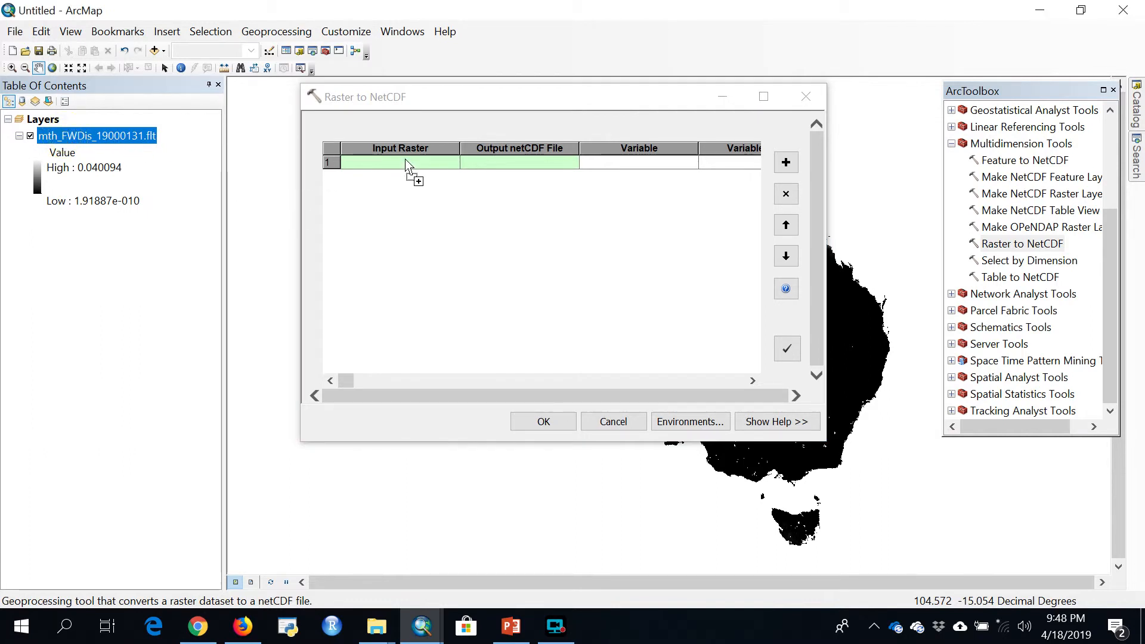
pyautogui.moveTo(412, 165)
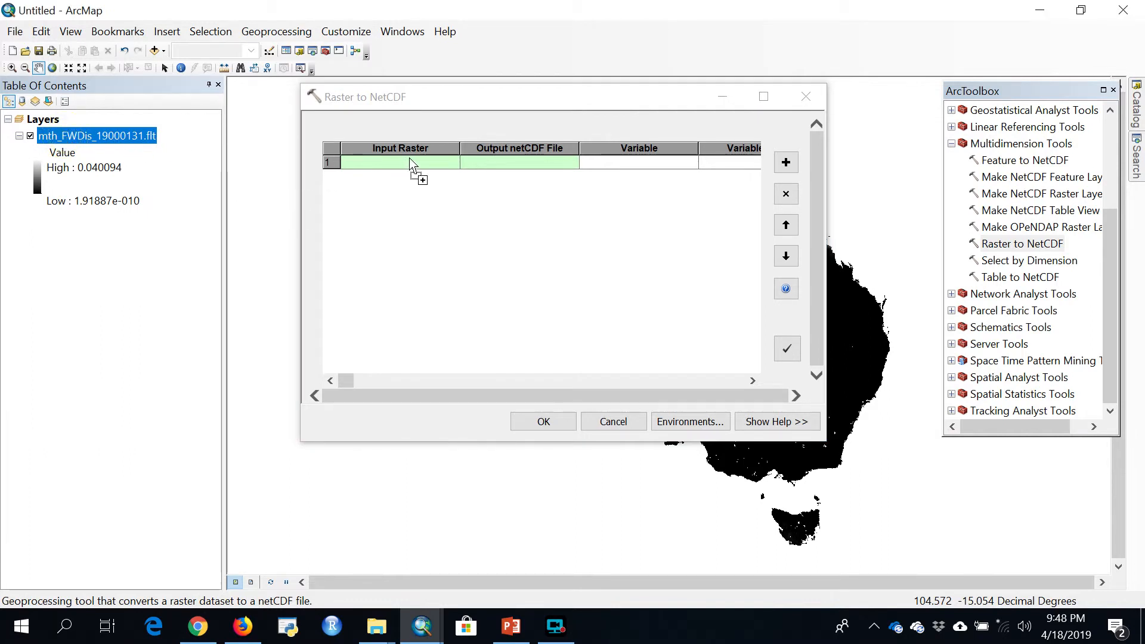
pyautogui.click(398, 162)
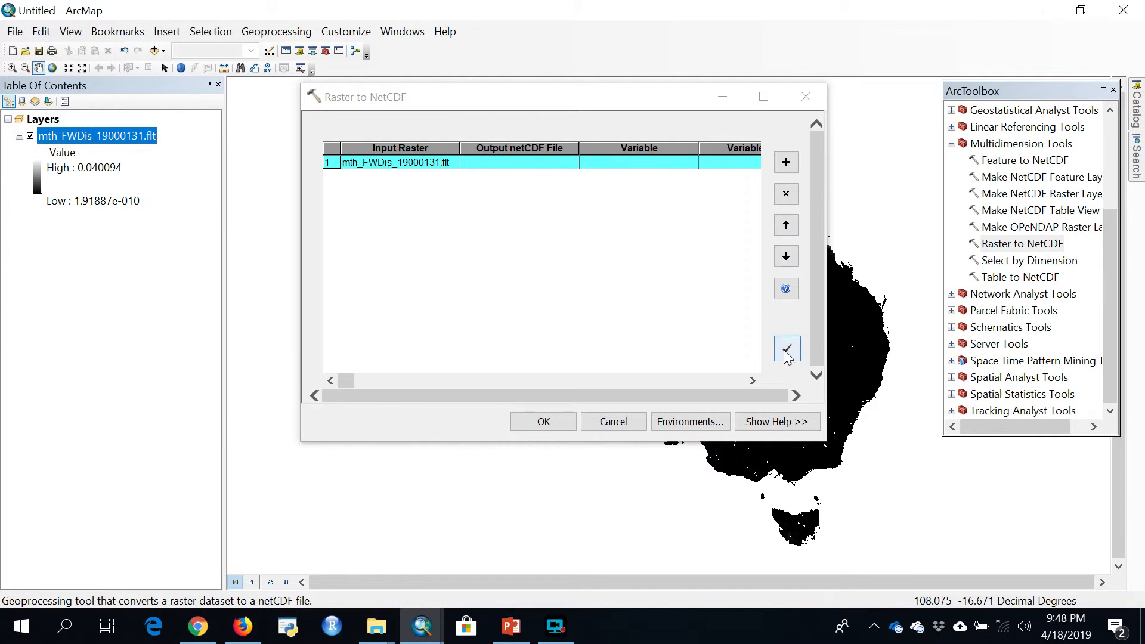
pyautogui.moveTo(786, 348)
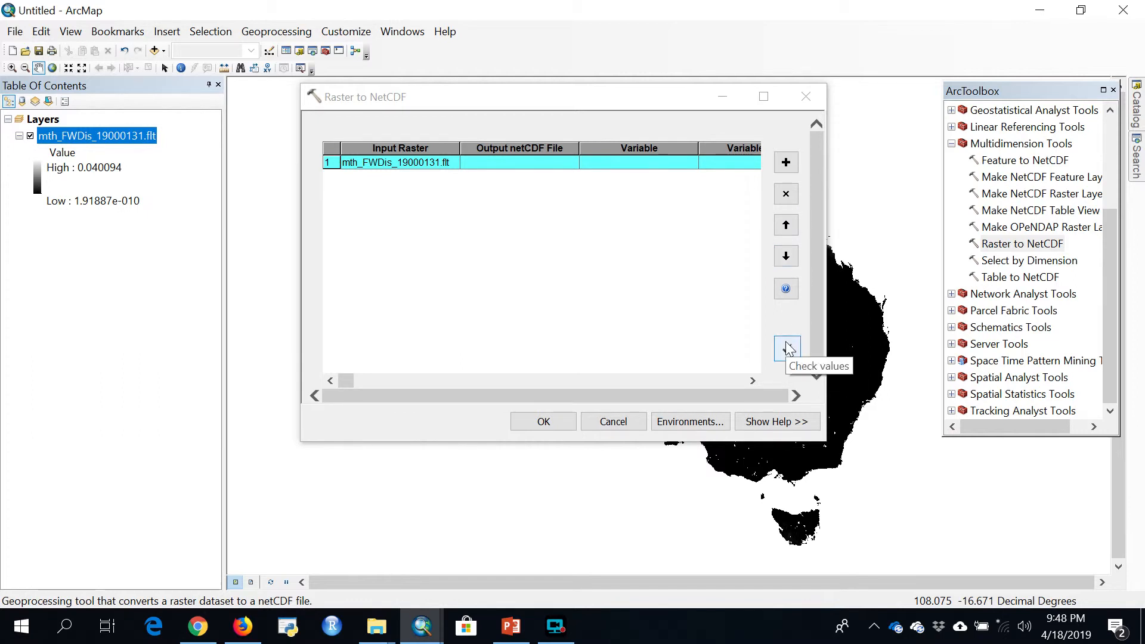
pyautogui.click(786, 347)
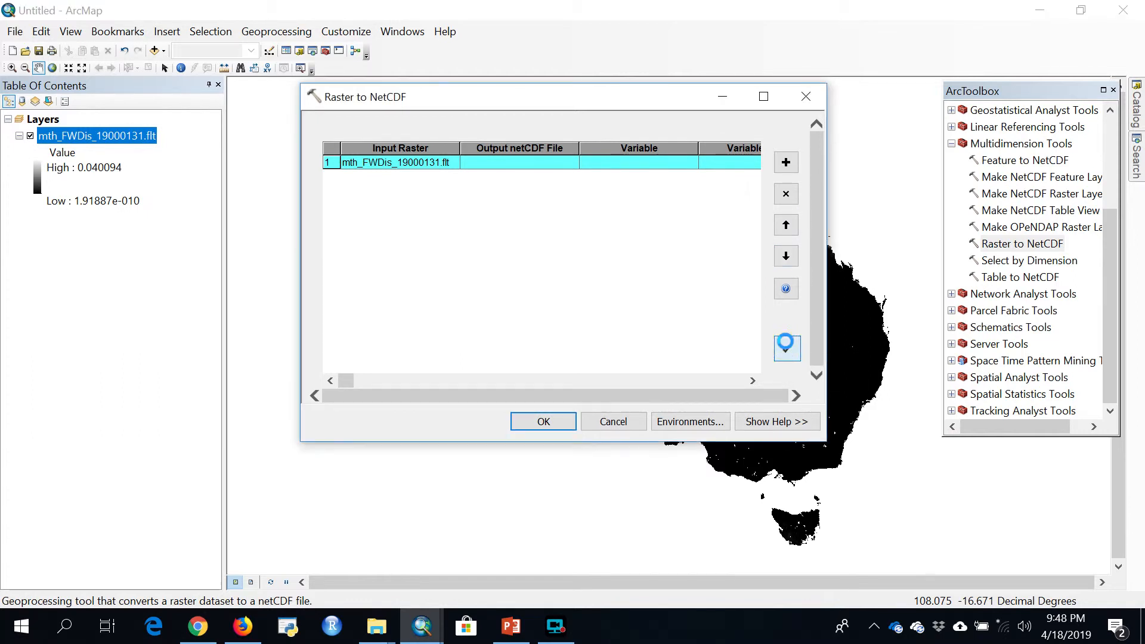
pyautogui.click(786, 347)
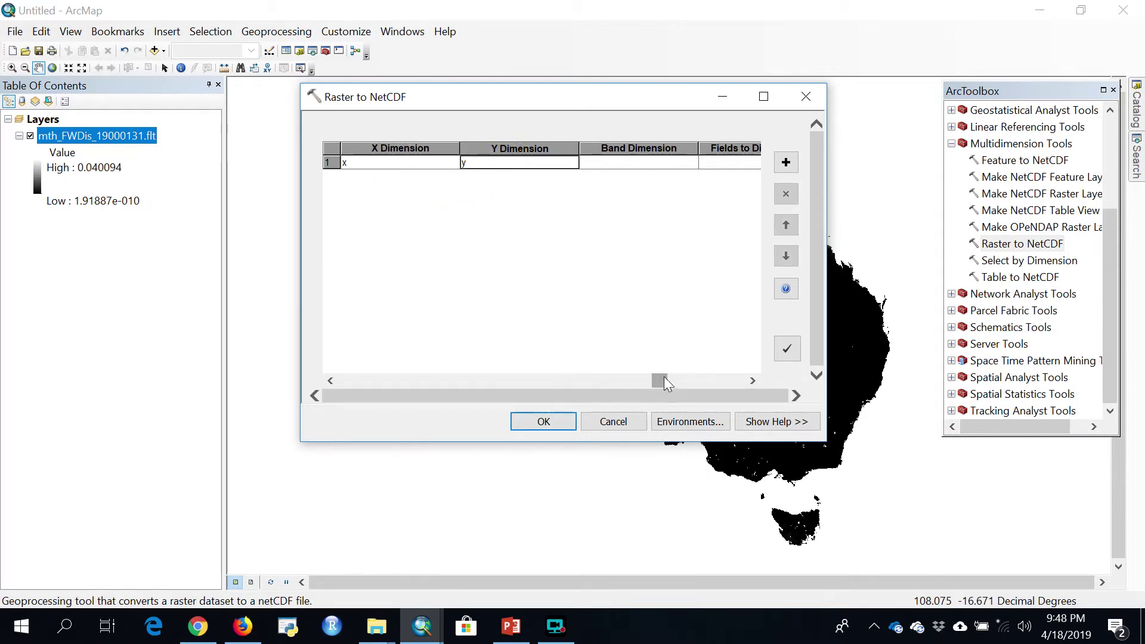
pyautogui.click(753, 380)
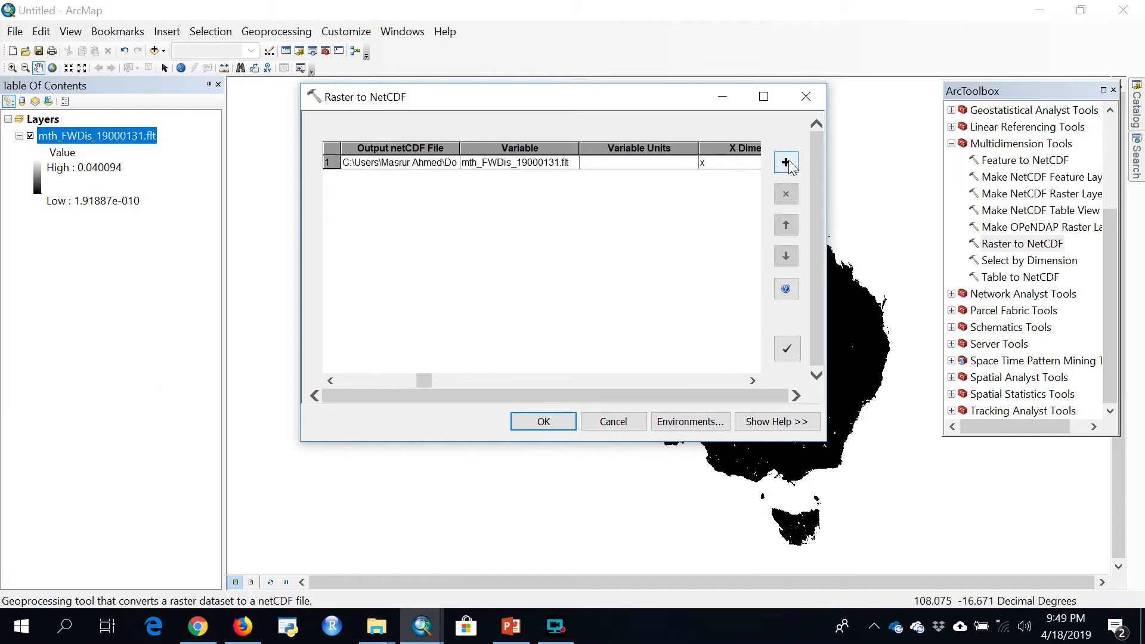
pyautogui.moveTo(799, 197)
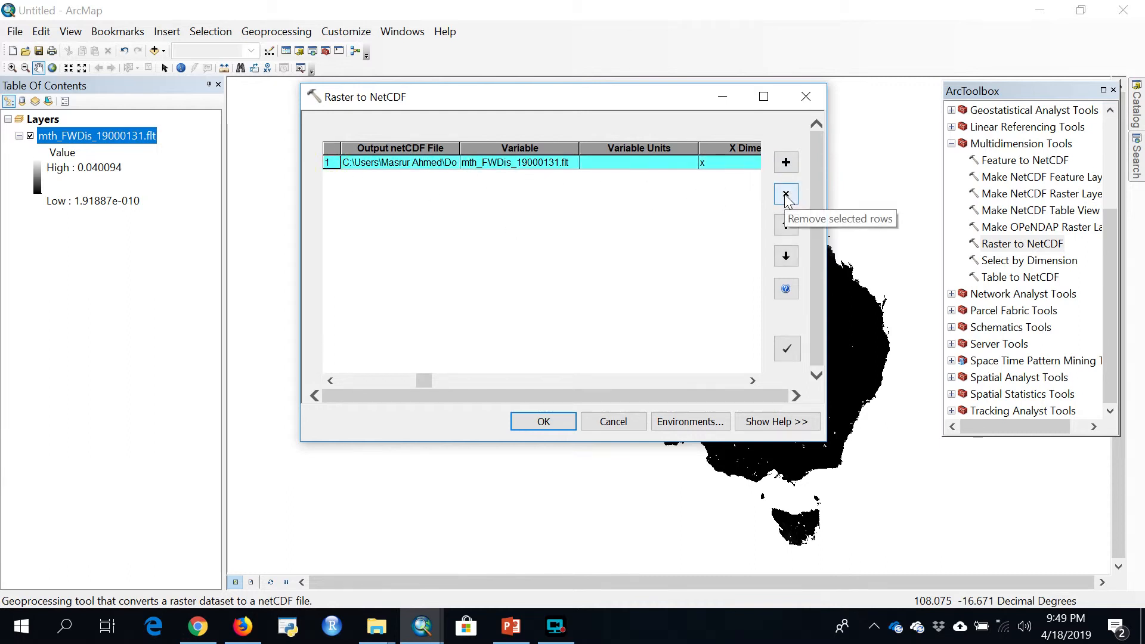
pyautogui.moveTo(786, 226)
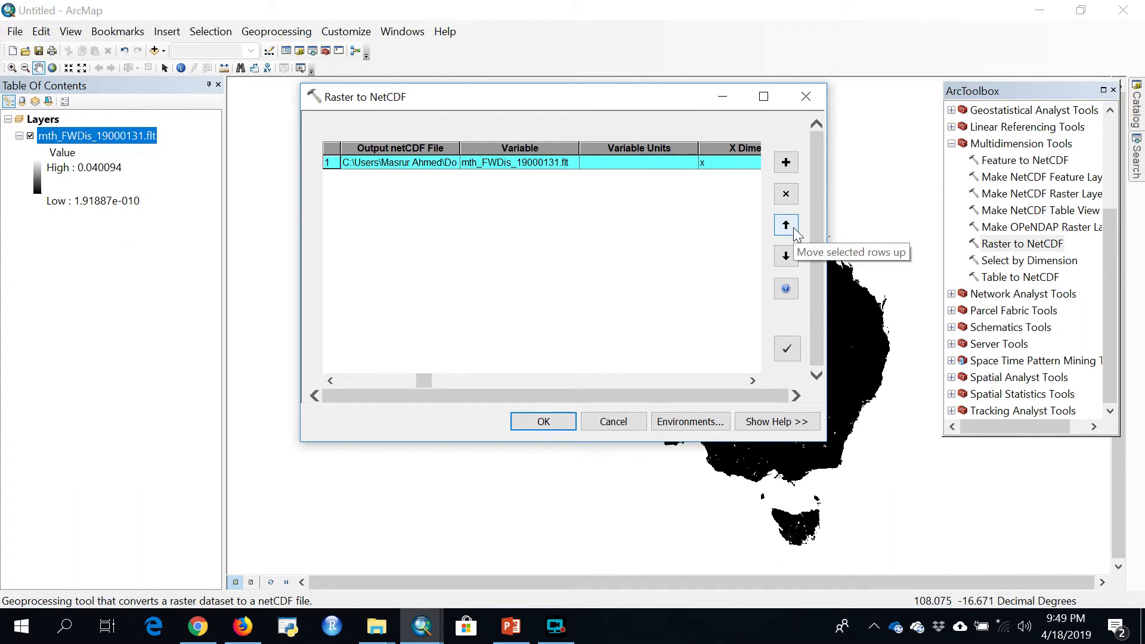
pyautogui.moveTo(786, 225)
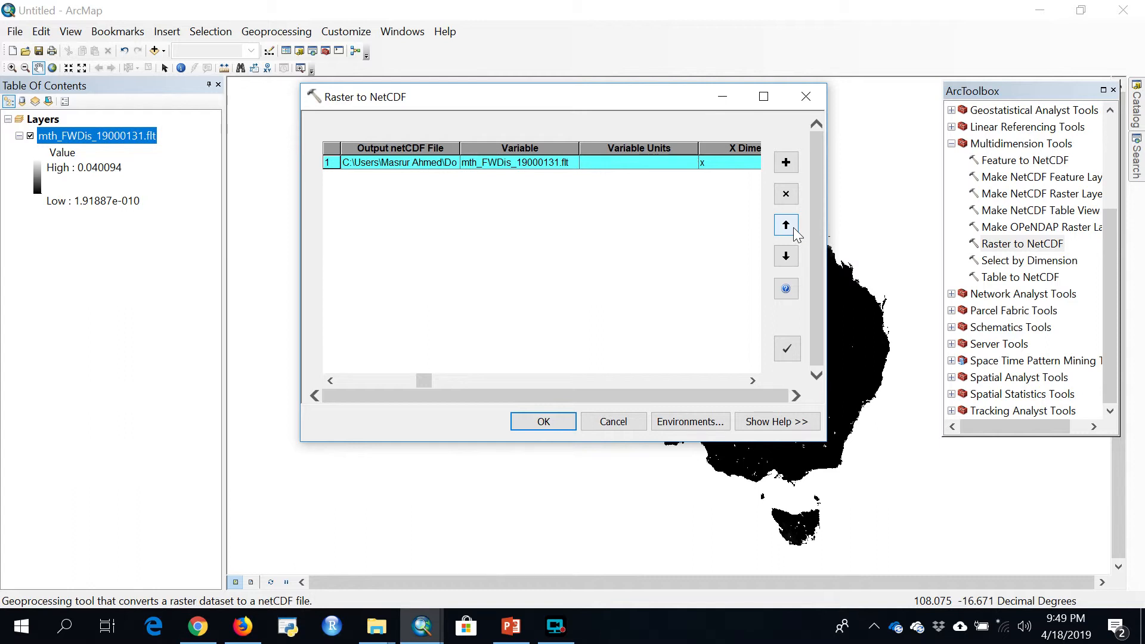
pyautogui.moveTo(382, 371)
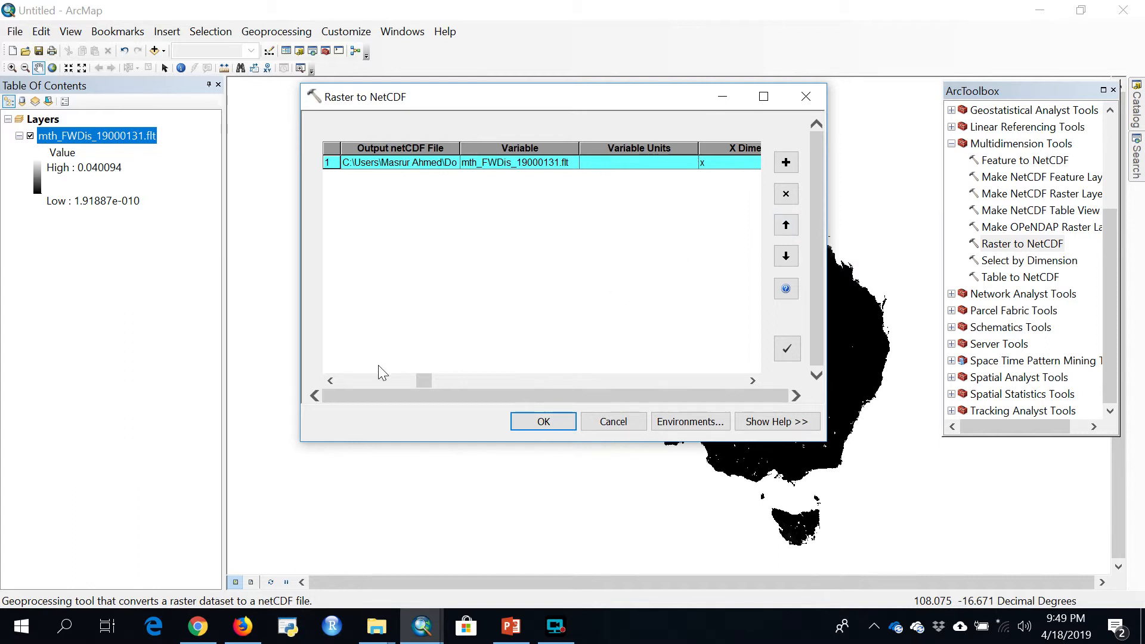
pyautogui.moveTo(743, 440)
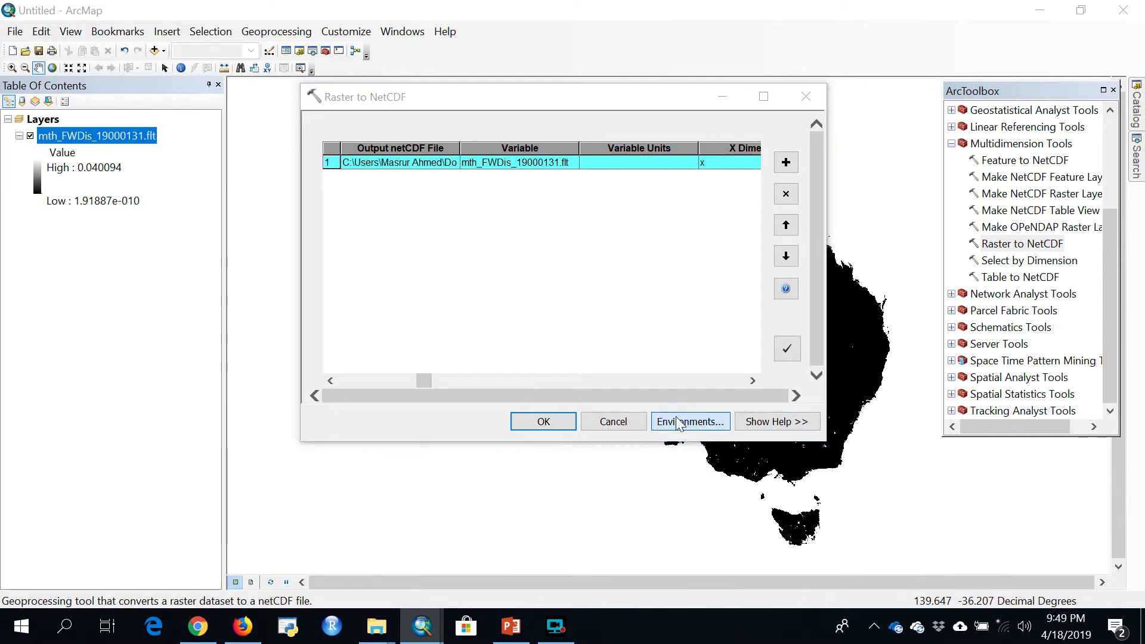
pyautogui.click(689, 421)
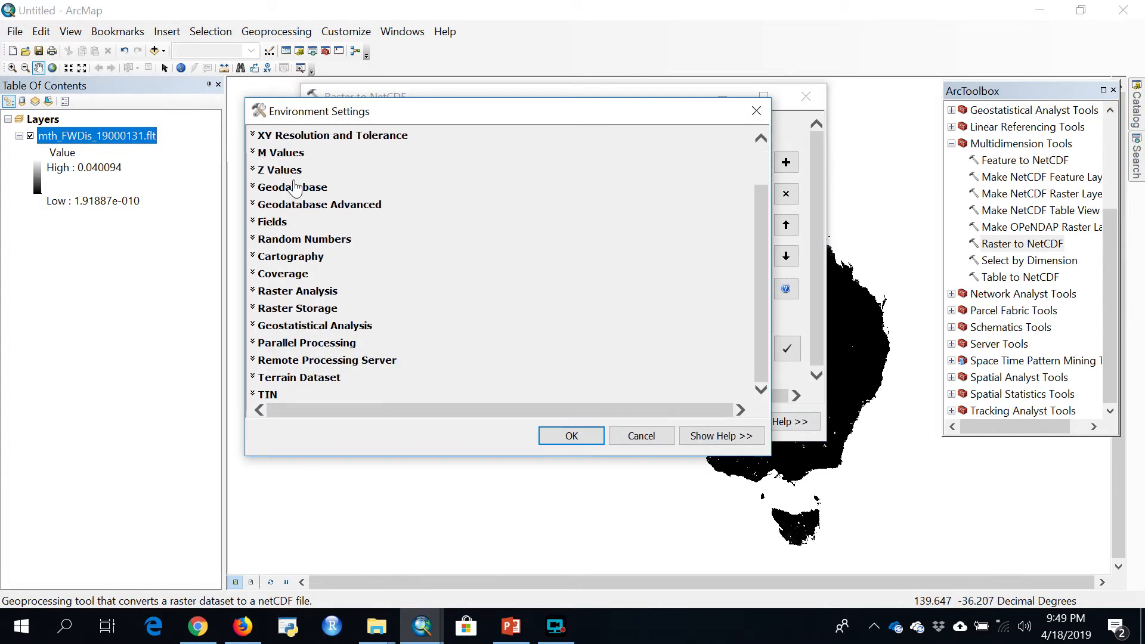
pyautogui.scroll(3)
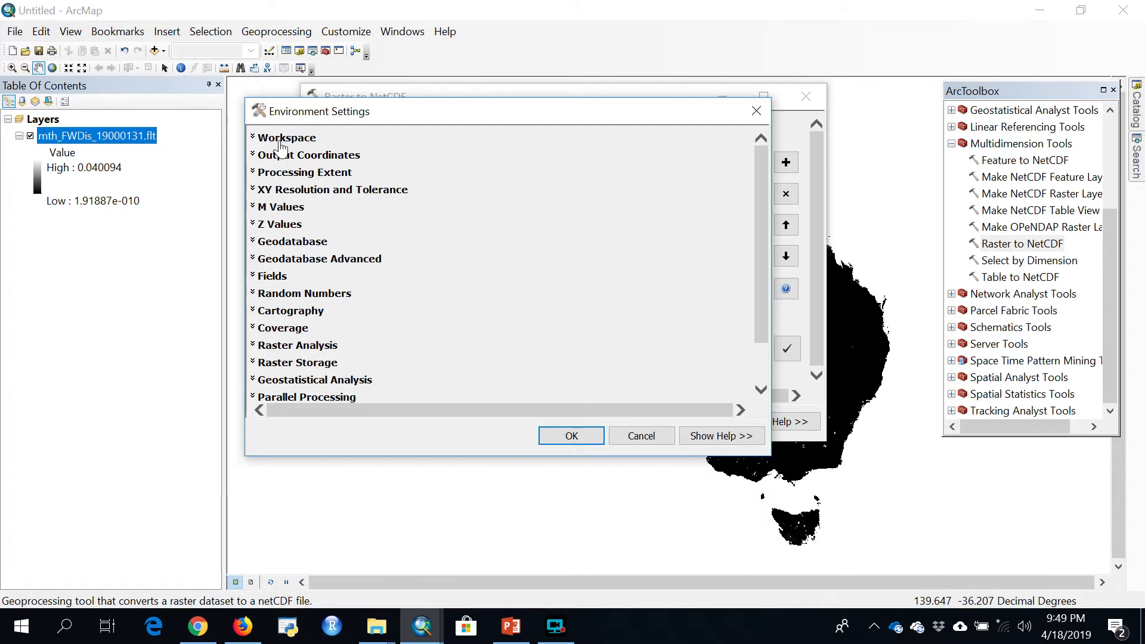
pyautogui.click(287, 137)
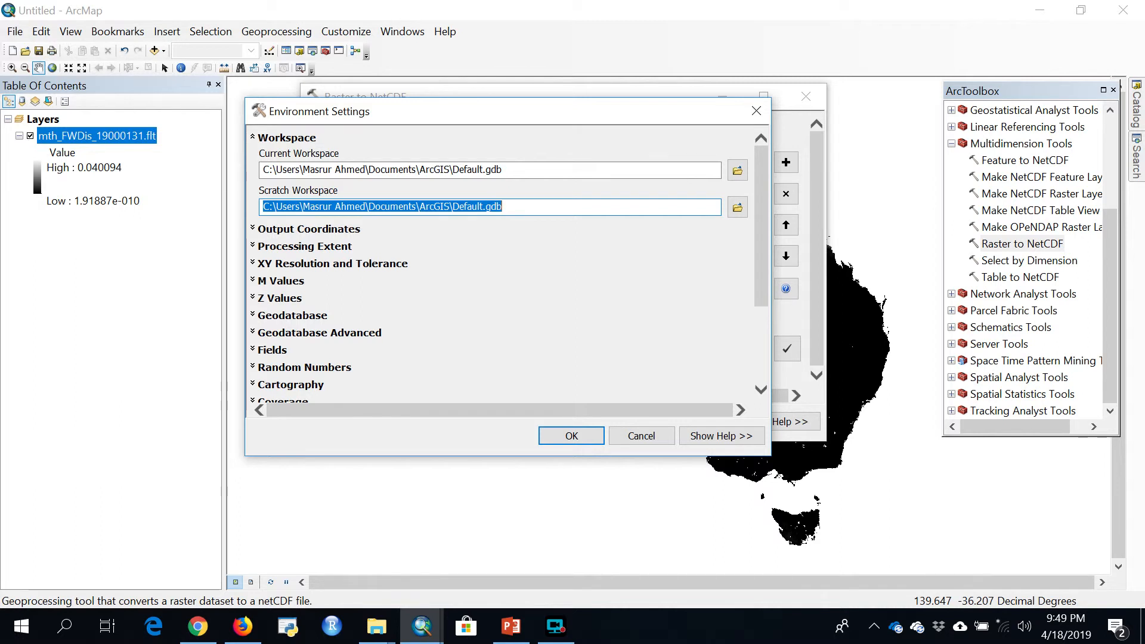
pyautogui.scroll(-3)
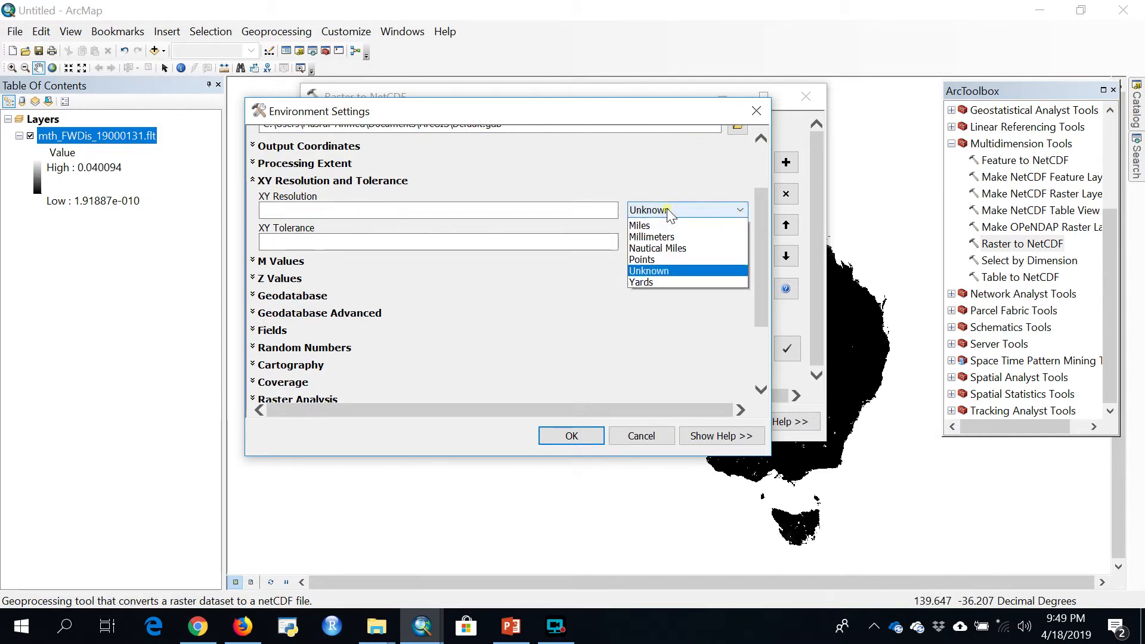
pyautogui.click(648, 271)
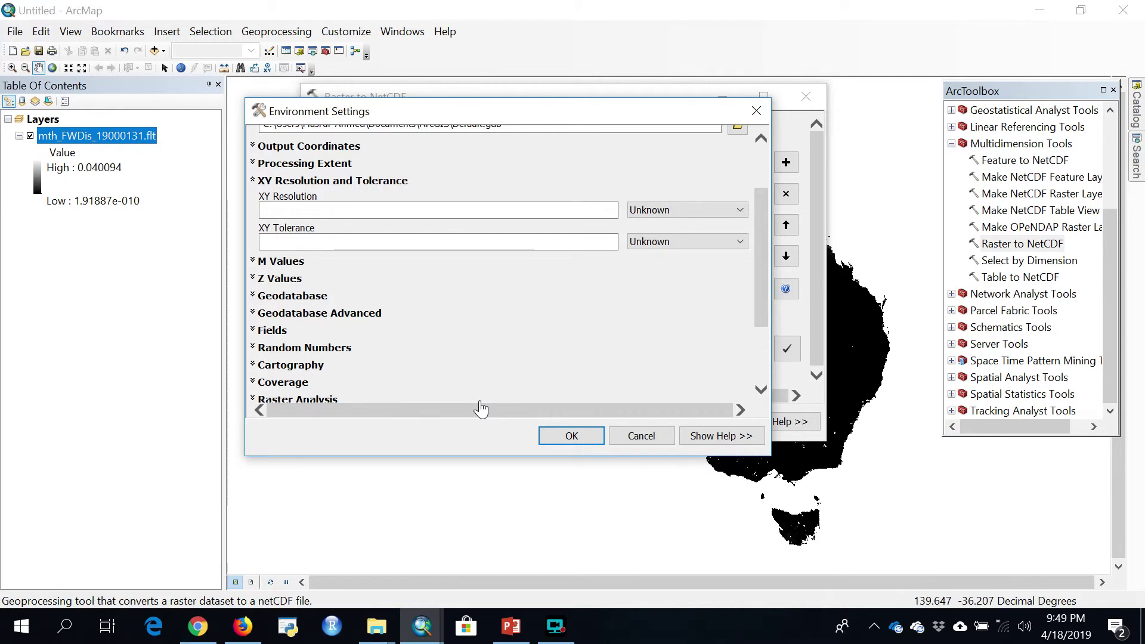
pyautogui.moveTo(597, 471)
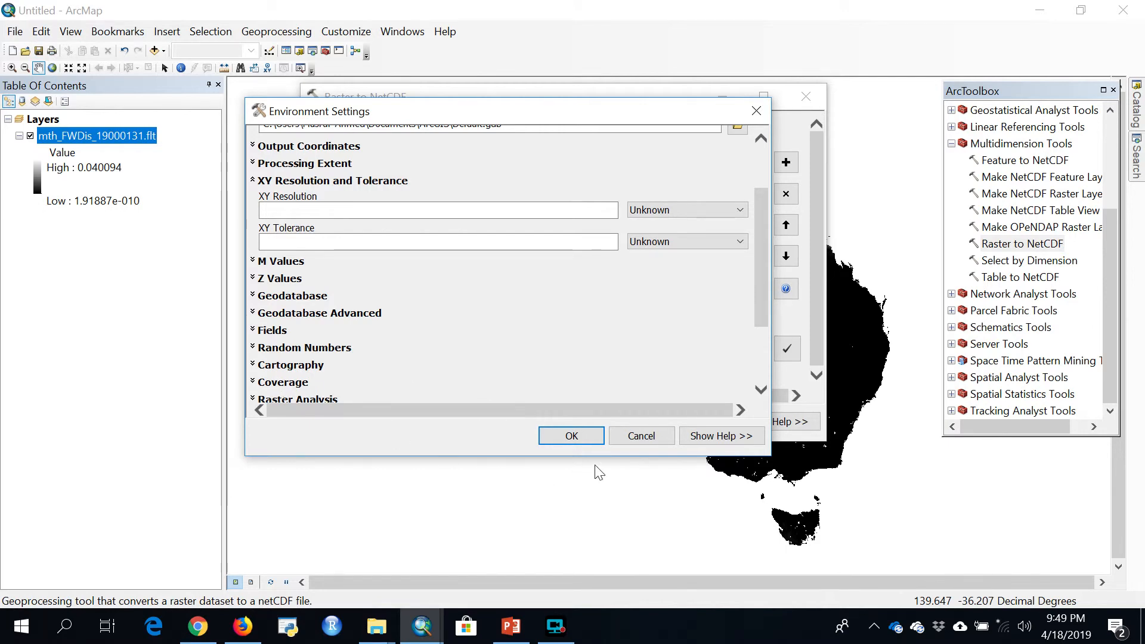
pyautogui.click(570, 436)
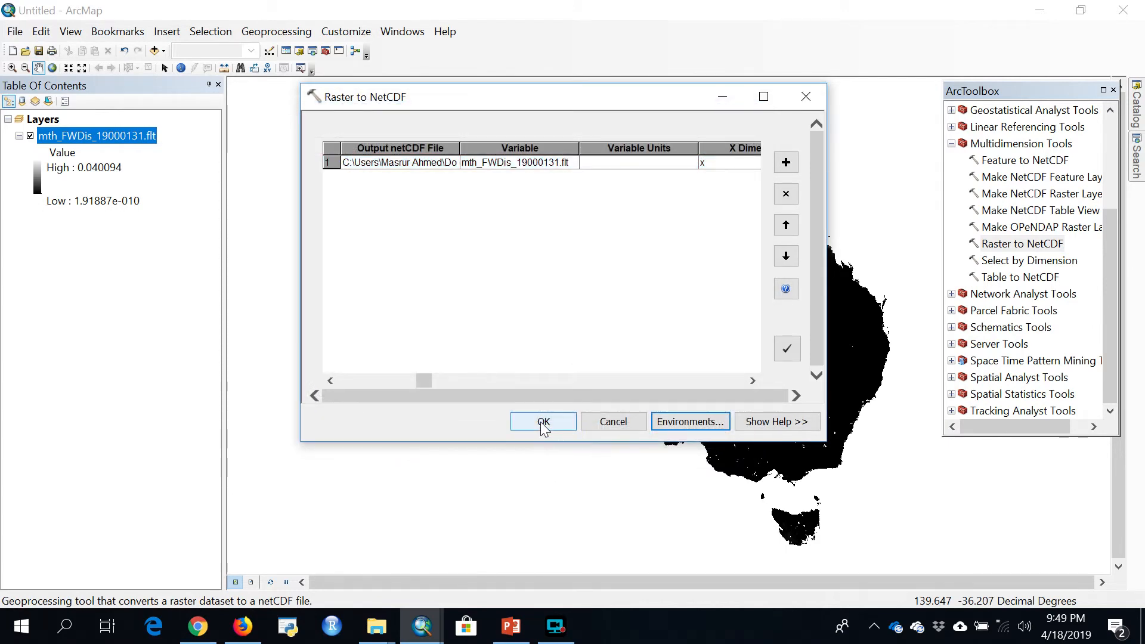
# - Run the Raster to NetCDF conversion and wait for it to complete
pyautogui.click(543, 421)
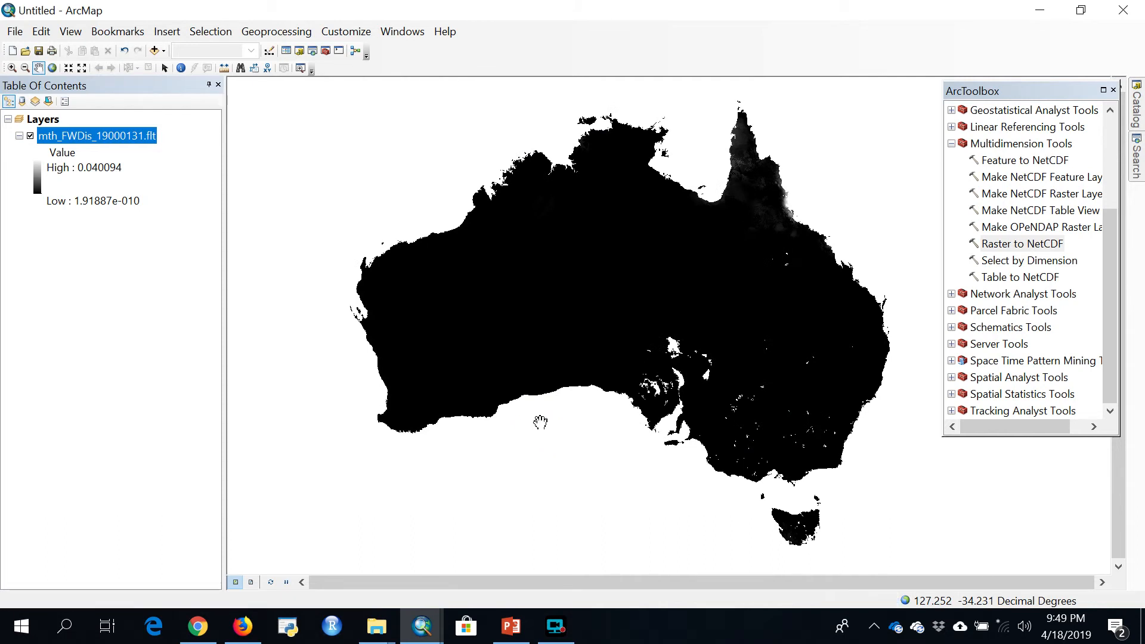
pyautogui.moveTo(919, 610)
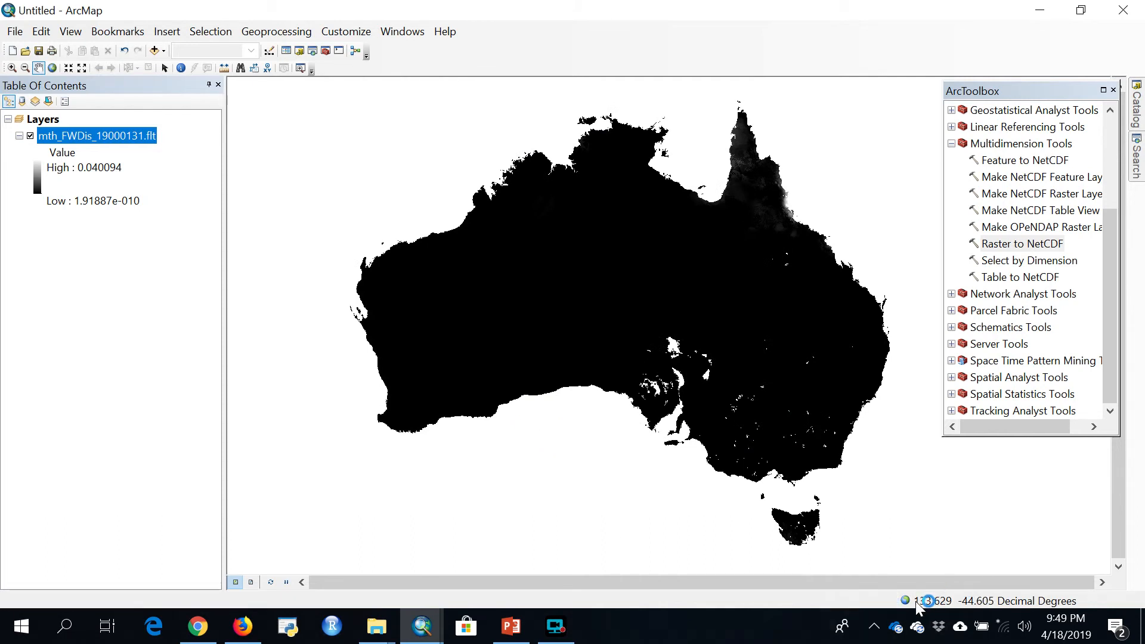
pyautogui.moveTo(909, 615)
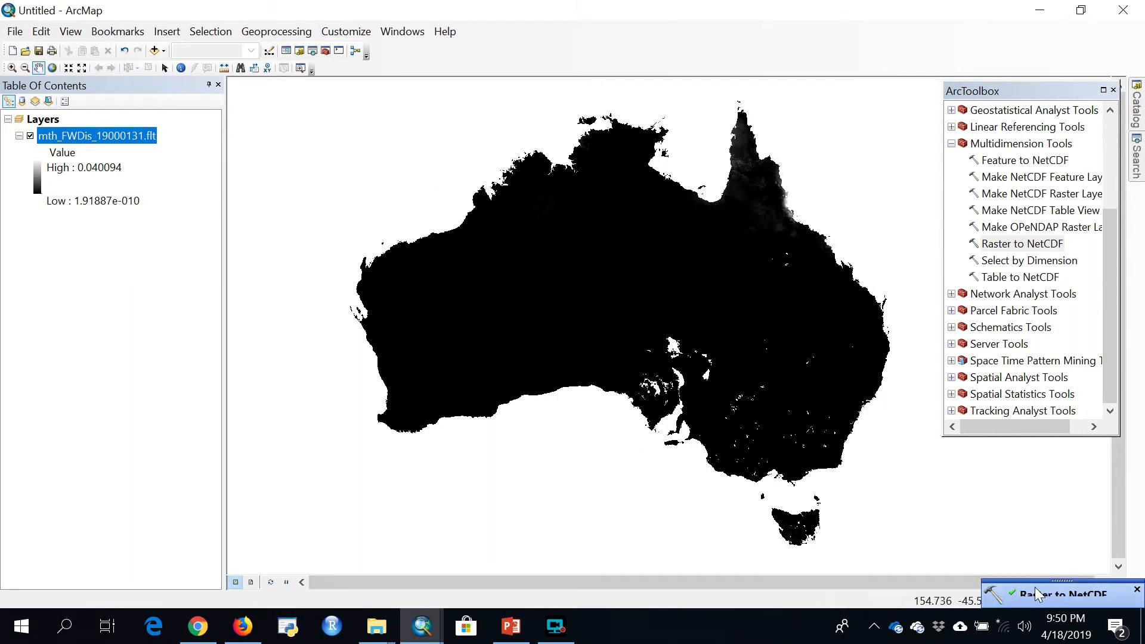
pyautogui.moveTo(1111, 603)
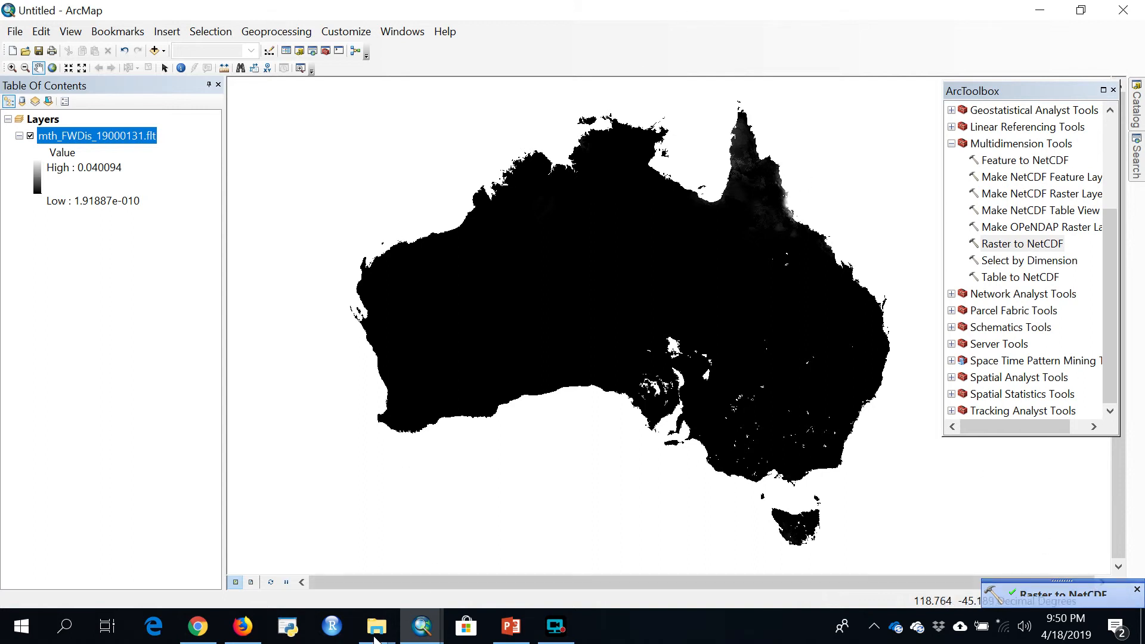
pyautogui.moveTo(377, 626)
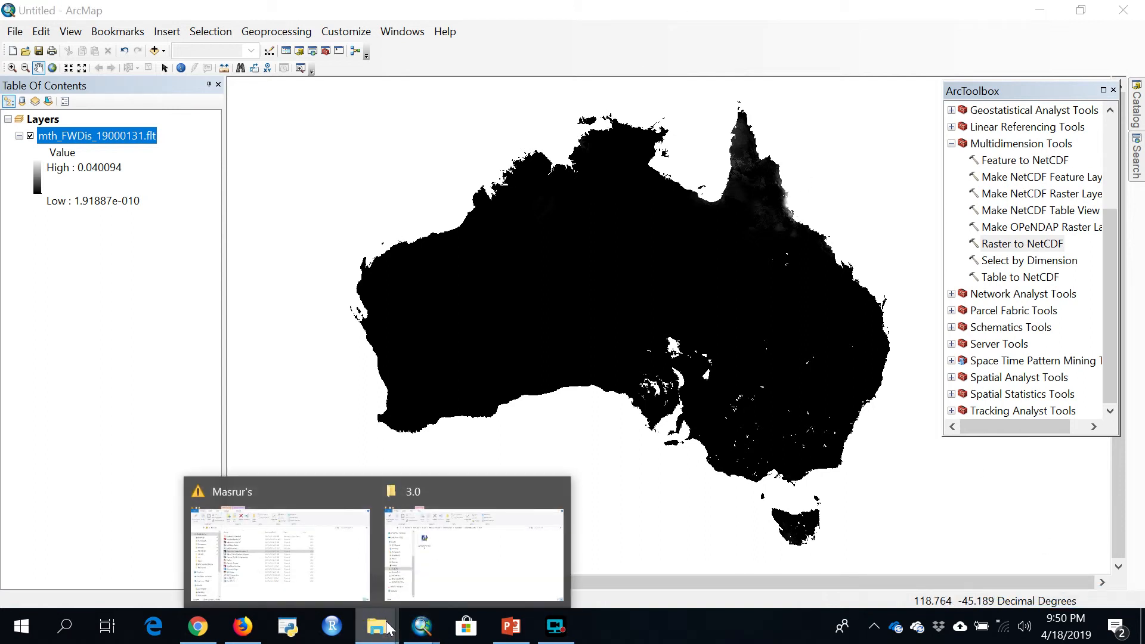
# - In File Explorer, locate mth_FWDis_19000131_RasterToN.nc in Documents/ArcGIS, then return to PowerPoint
pyautogui.click(278, 554)
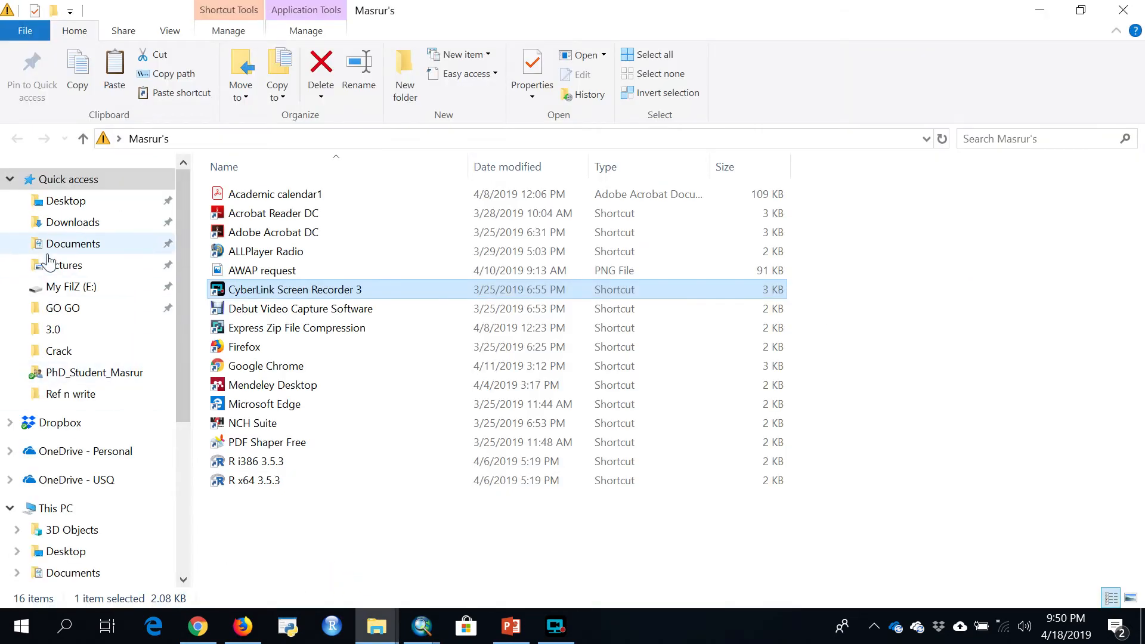
pyautogui.moveTo(71, 287)
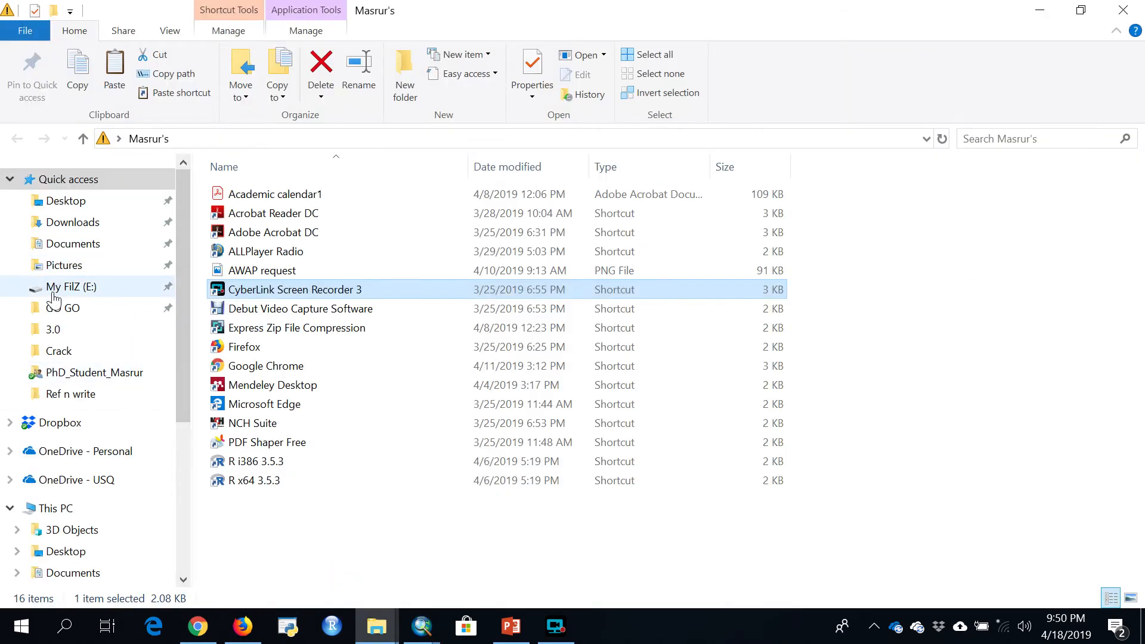
pyautogui.click(73, 243)
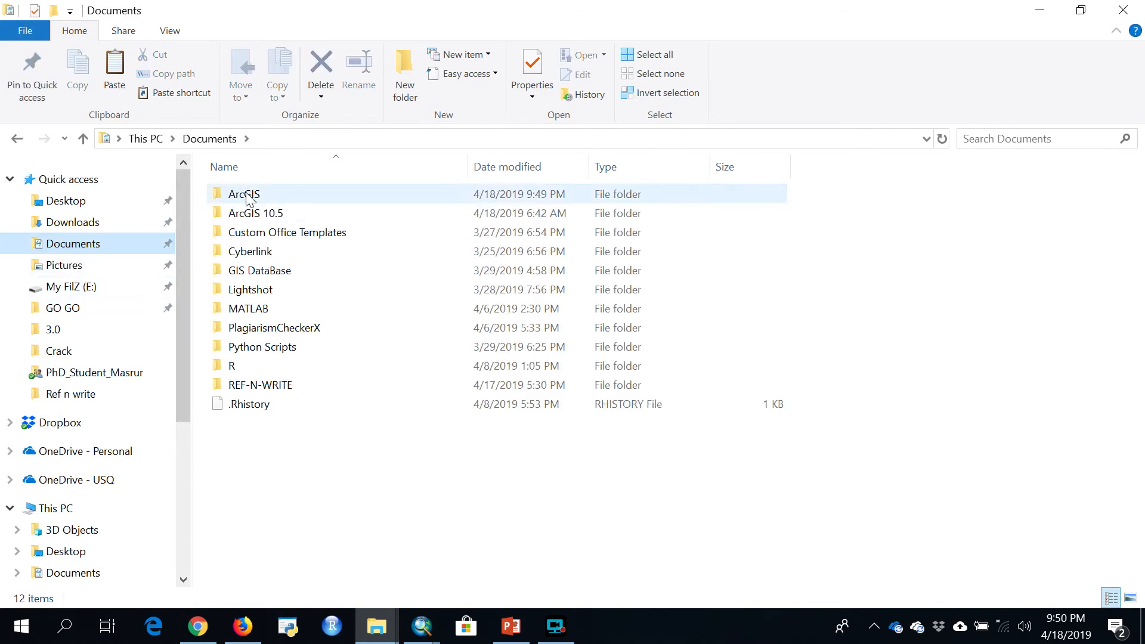
pyautogui.doubleClick(243, 193)
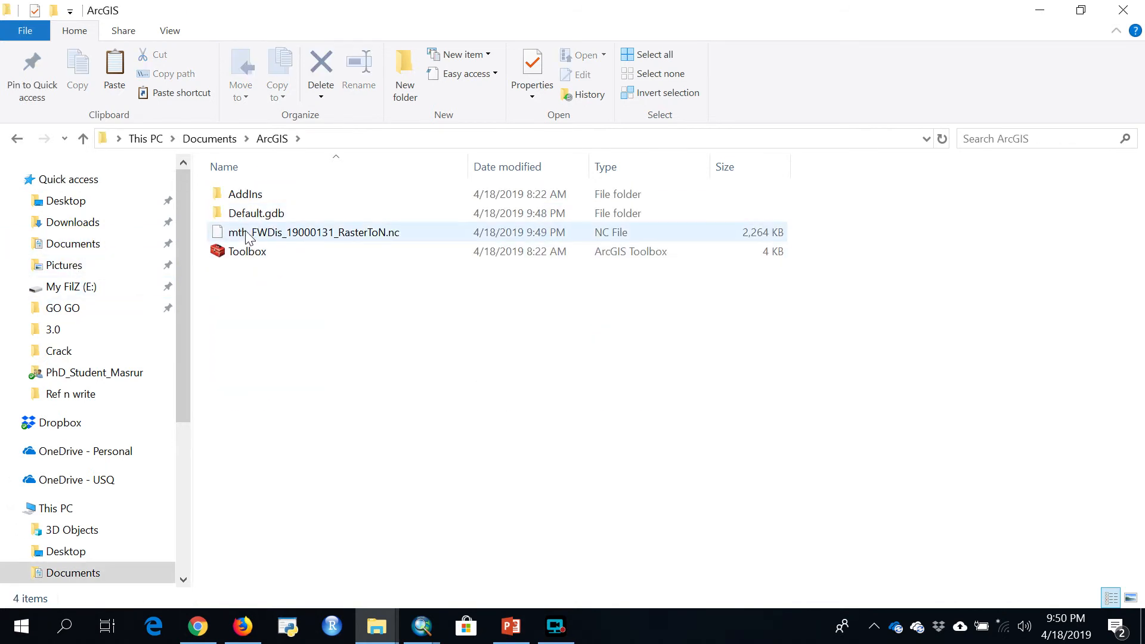
pyautogui.click(313, 232)
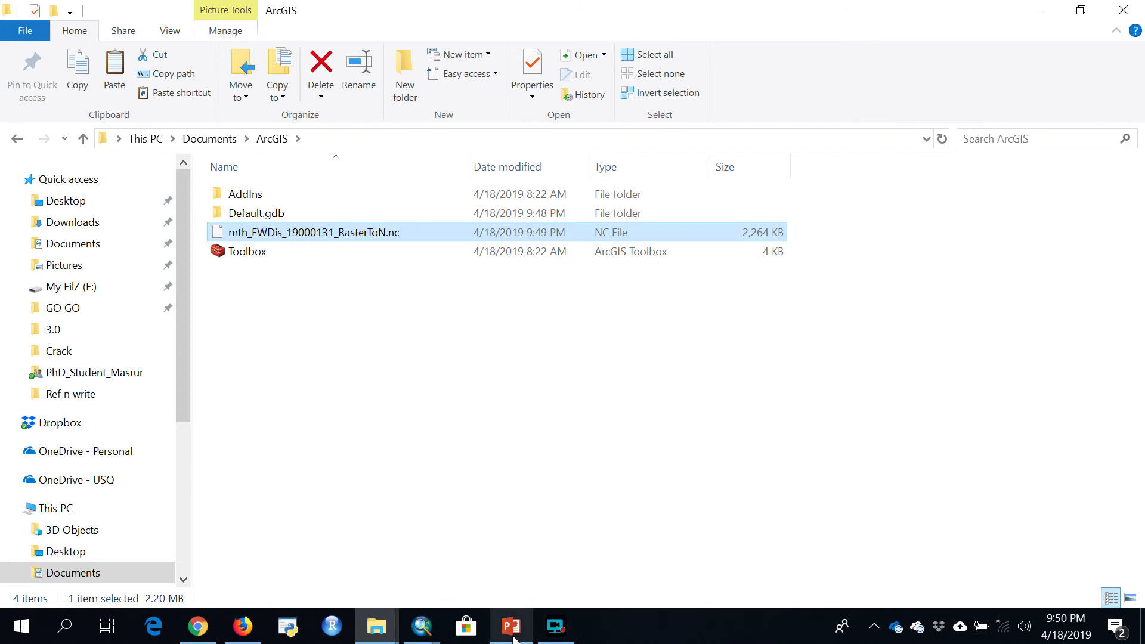
pyautogui.click(510, 626)
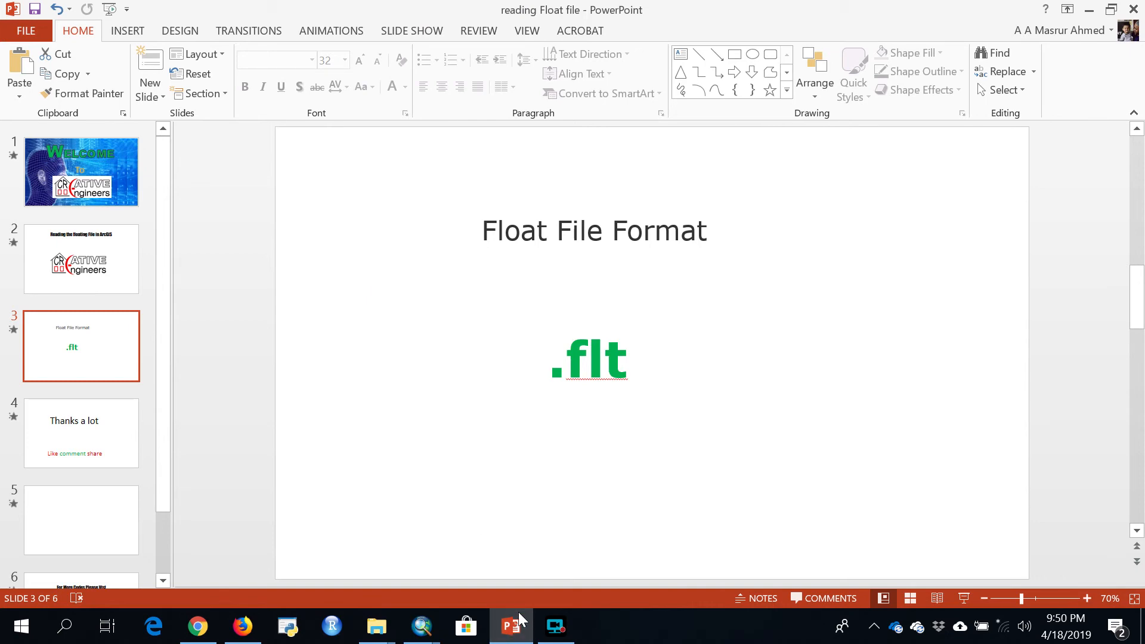
# - Start the PowerPoint slide show on the closing 'Thanks a lot' slide
pyautogui.click(553, 626)
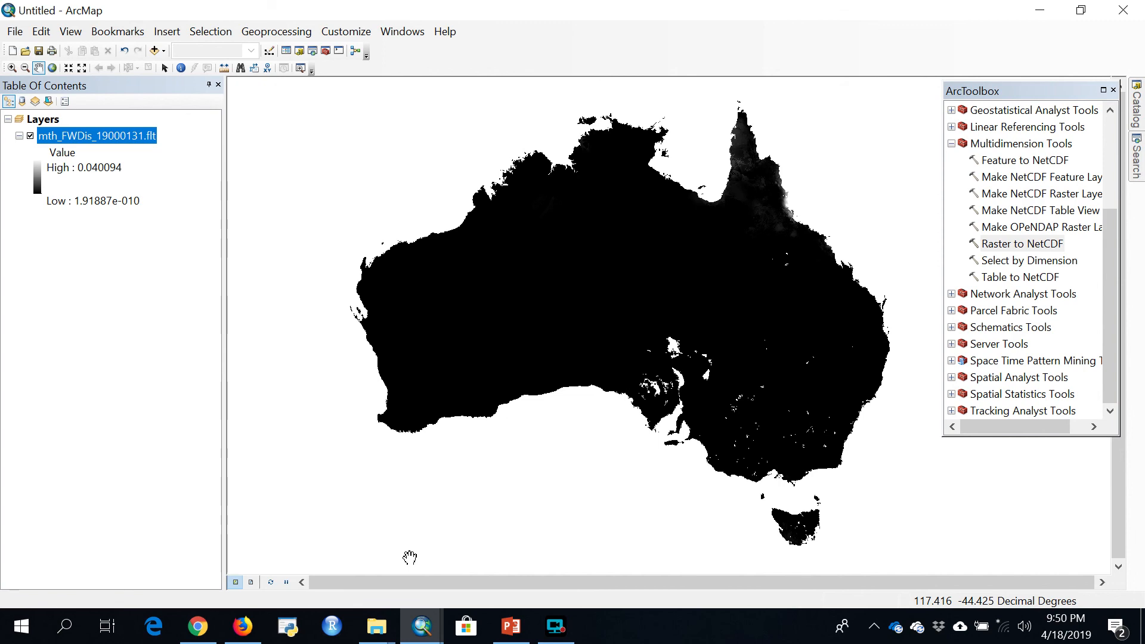
pyautogui.click(510, 626)
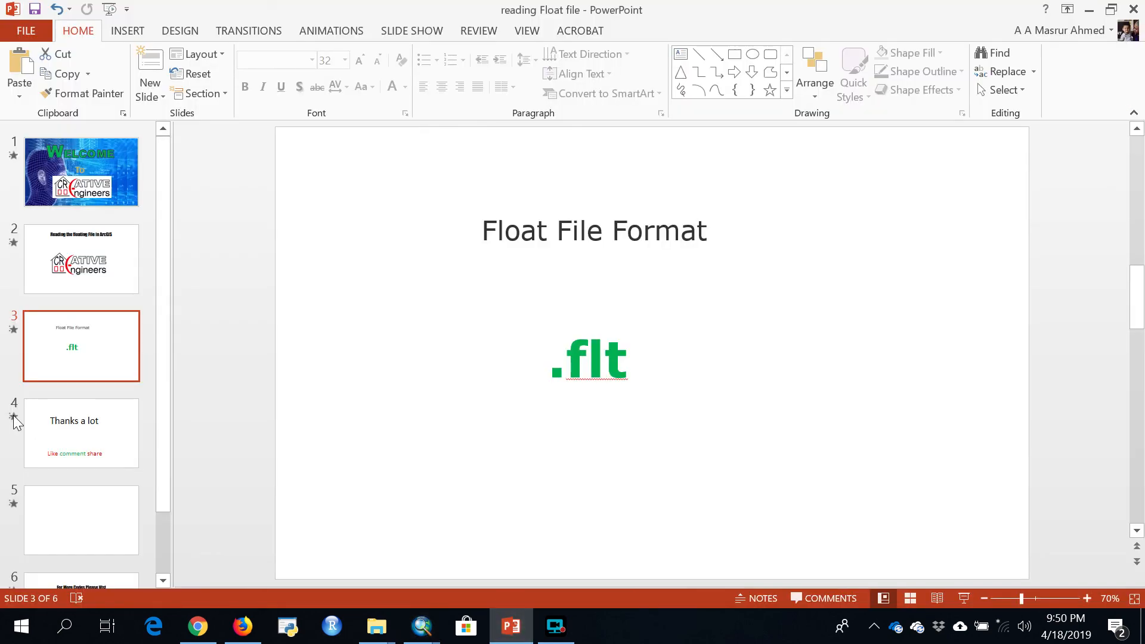
pyautogui.press('F5')
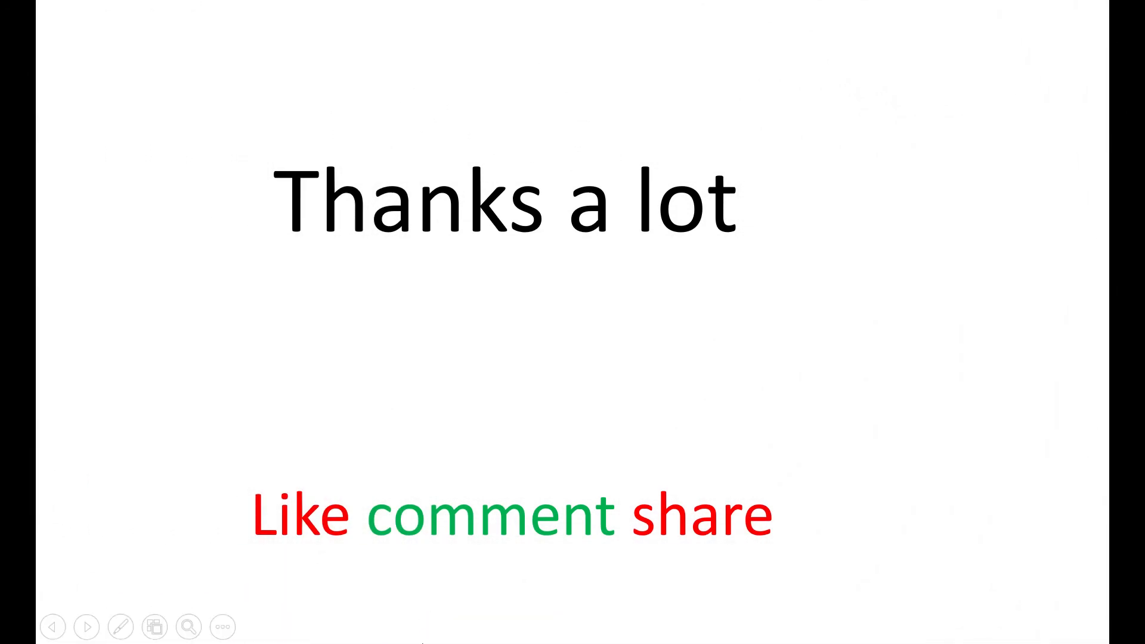